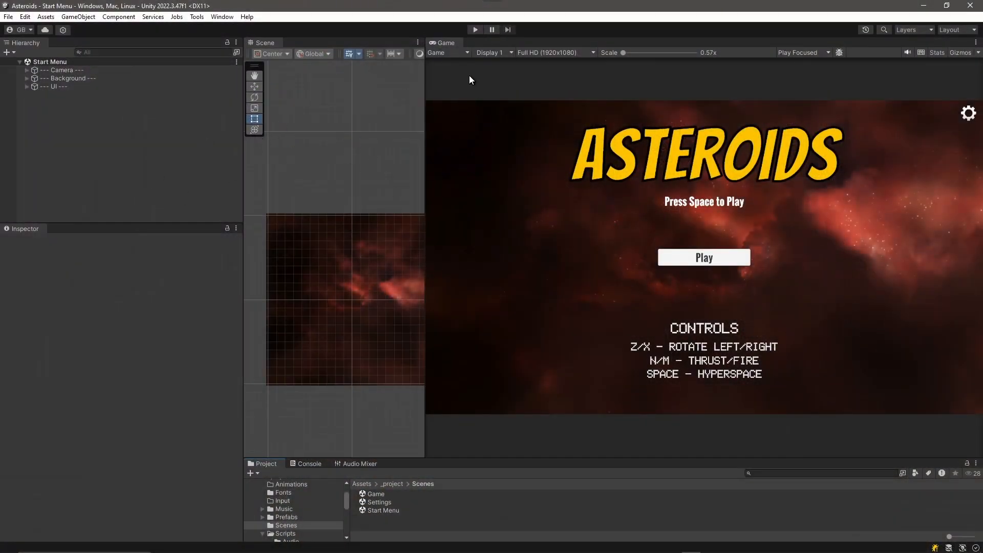
Run the Asteroids start menu in Play mode and press Space, surfacing the _playerTouchInput error
click(474, 30)
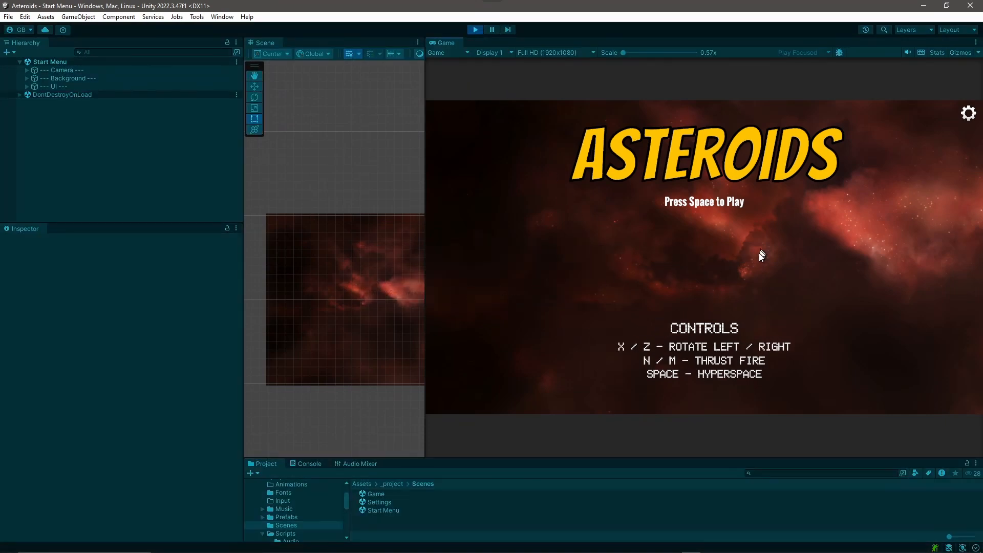
mouse_move(721, 278)
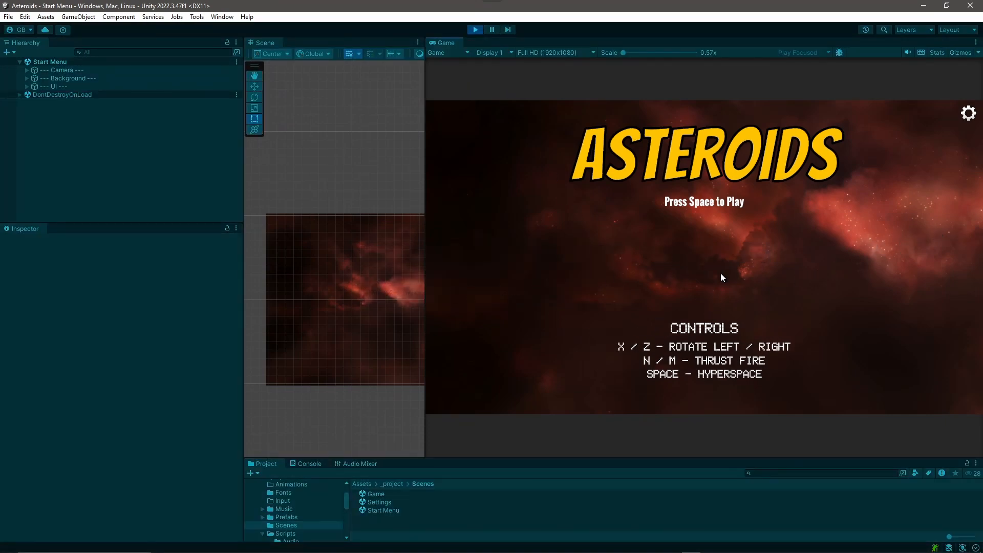
key(space)
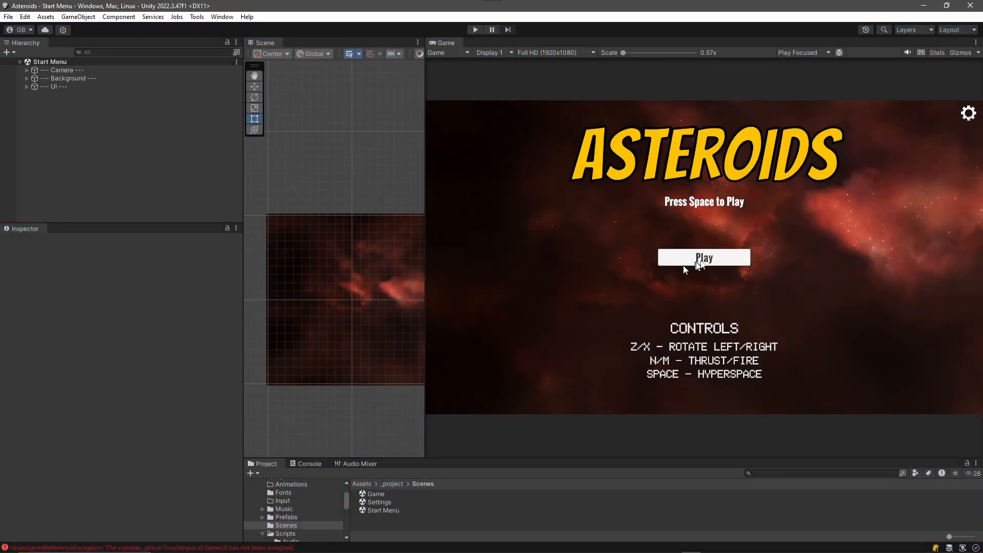
mouse_move(717, 252)
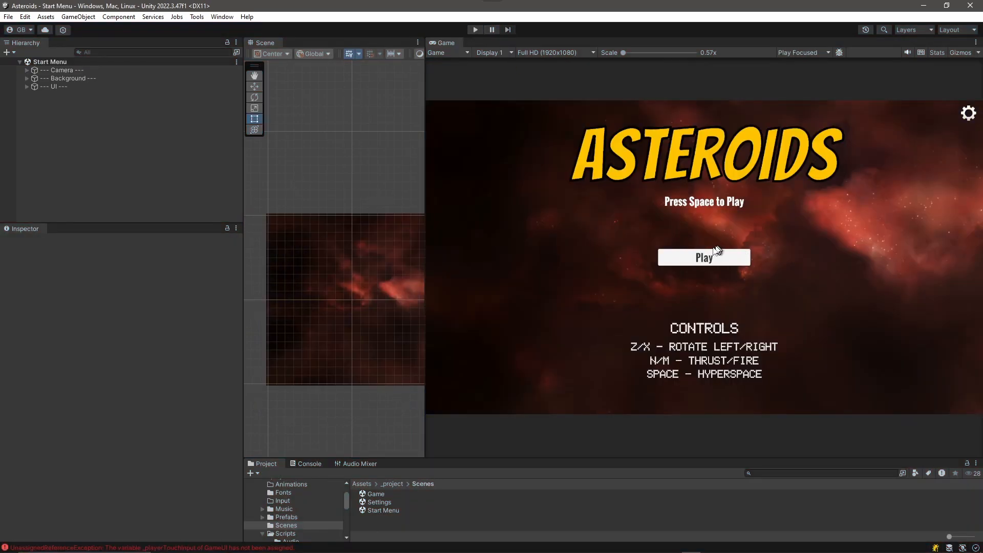
mouse_move(688, 264)
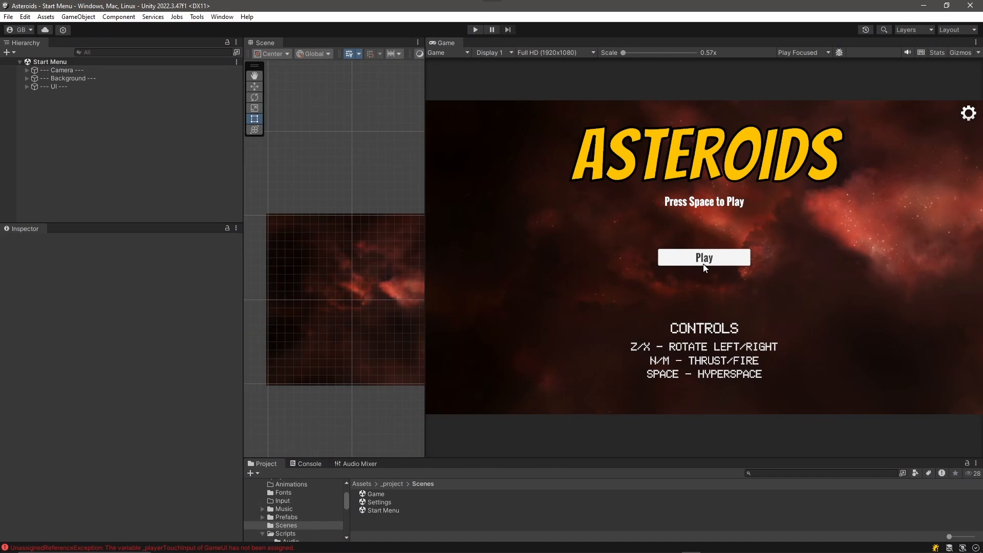
mouse_move(709, 263)
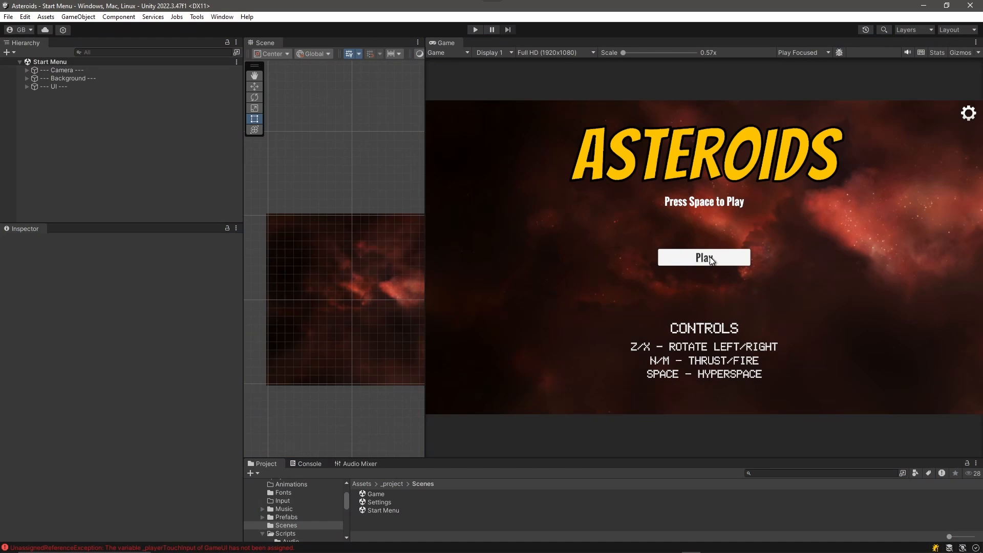
mouse_move(695, 254)
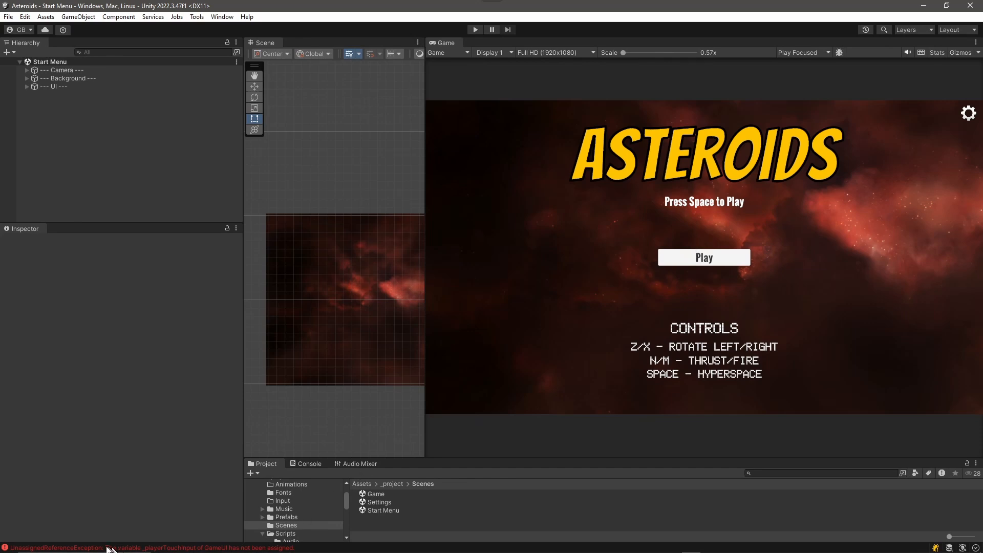
mouse_move(307, 457)
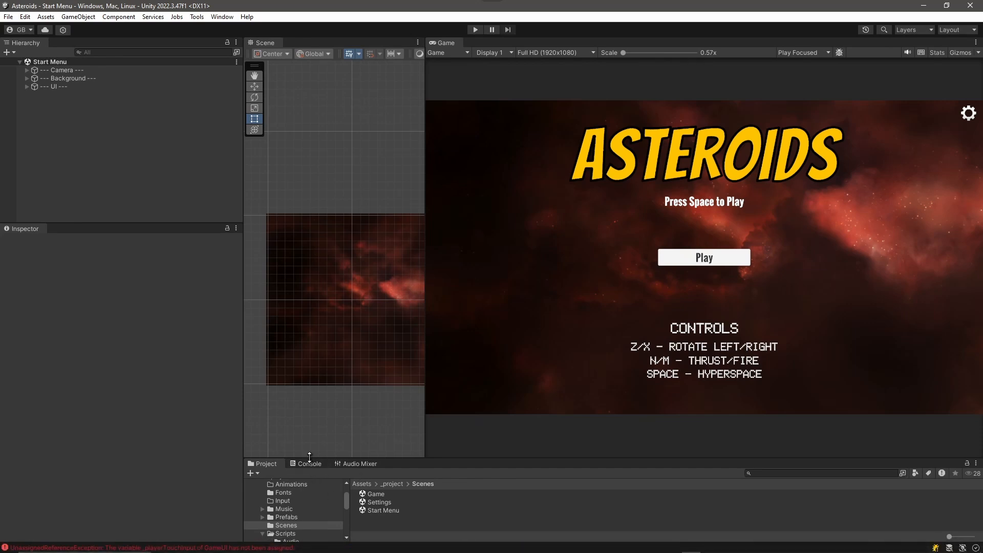
Read the _playerTouchInput error in the Console, then inspect the Start Menu UI object
click(309, 463)
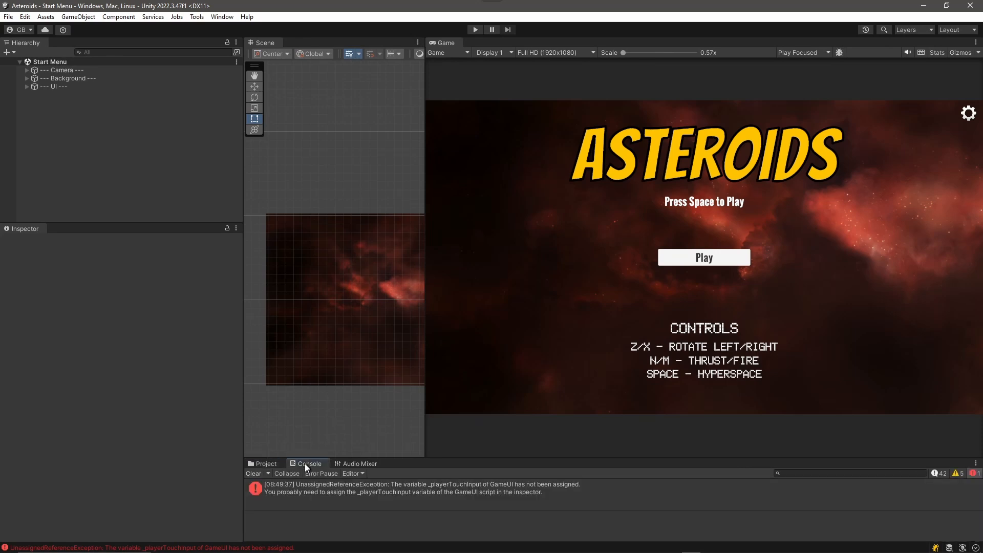
mouse_move(301, 493)
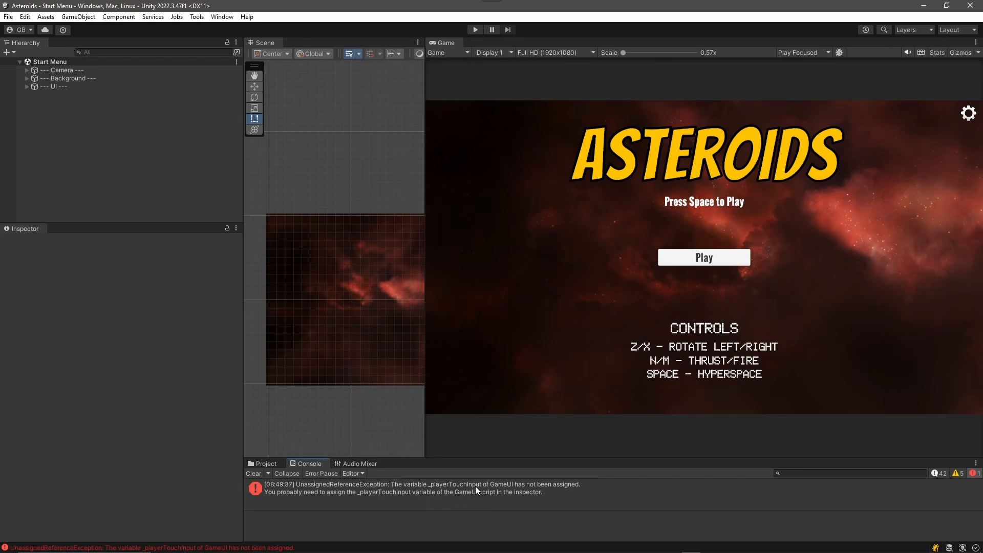
mouse_move(488, 490)
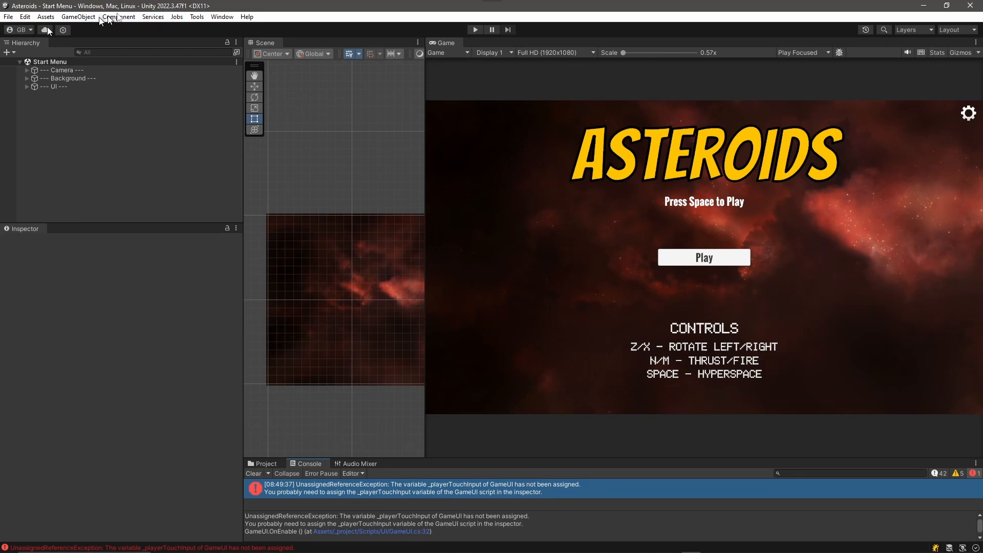
mouse_move(169, 149)
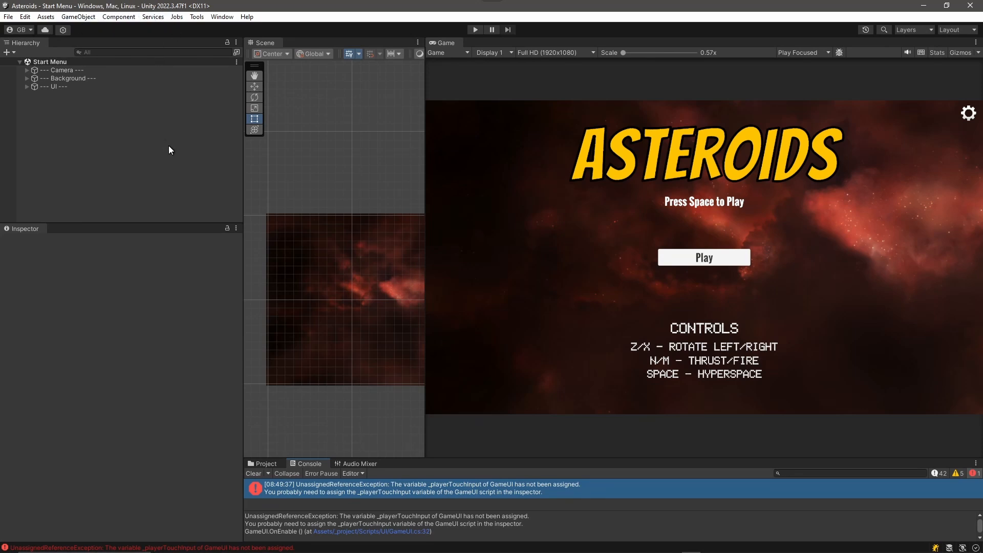
mouse_move(178, 165)
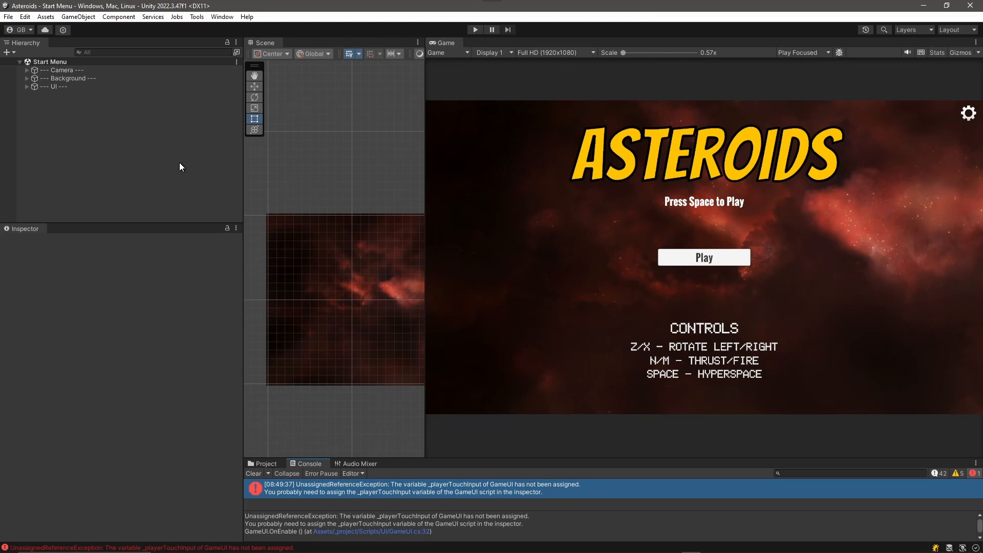
mouse_move(109, 132)
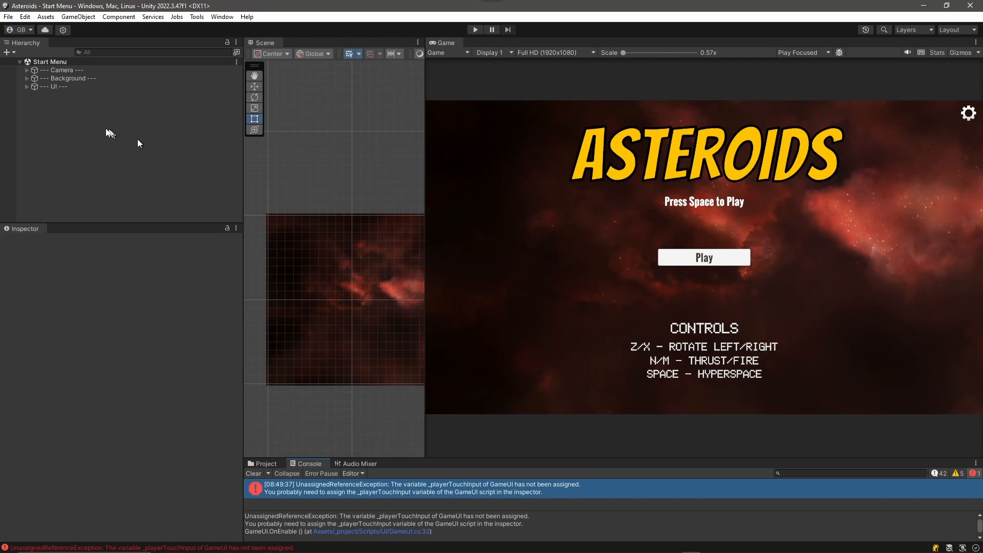
mouse_move(382, 477)
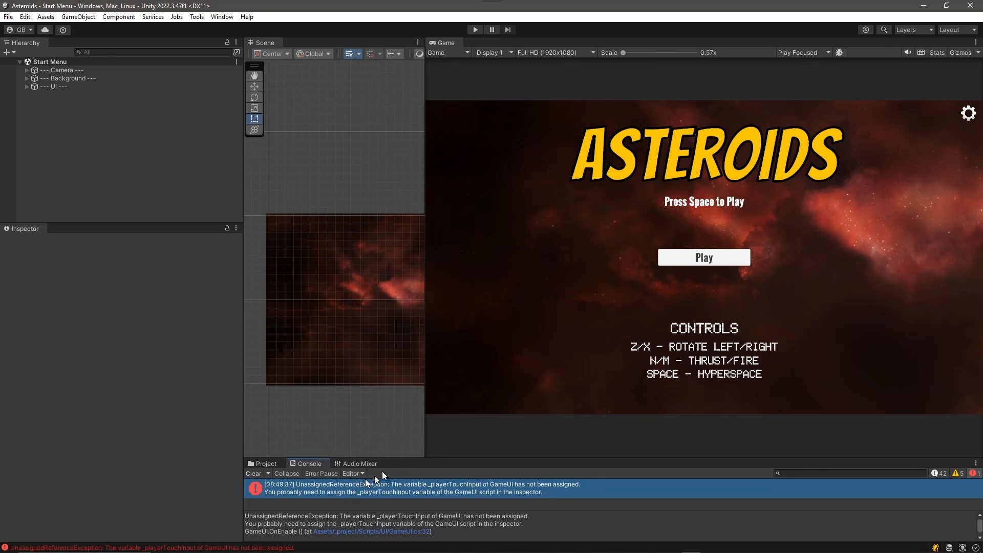
click(53, 86)
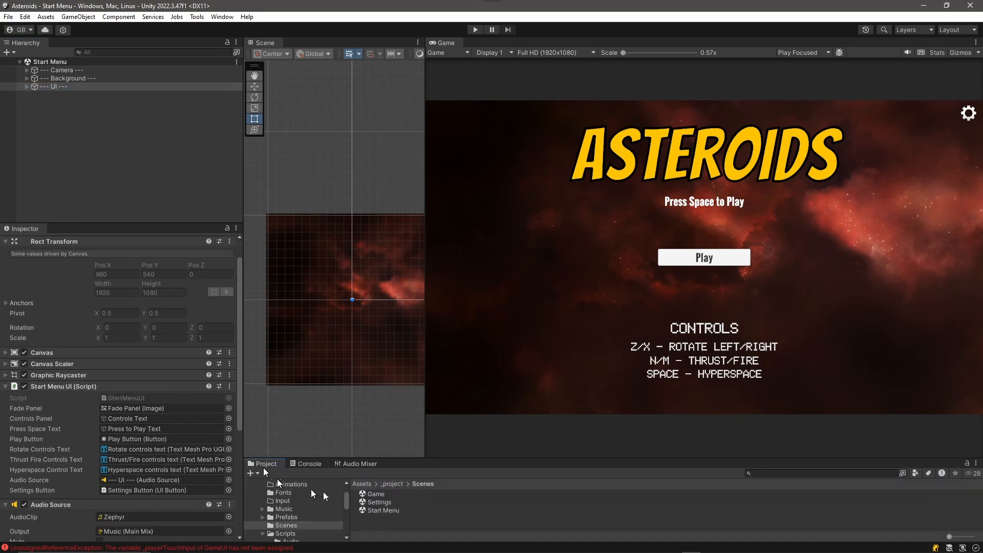
In the Game scene, assign Player Touch Input to the Game UI script's empty reference
click(374, 494)
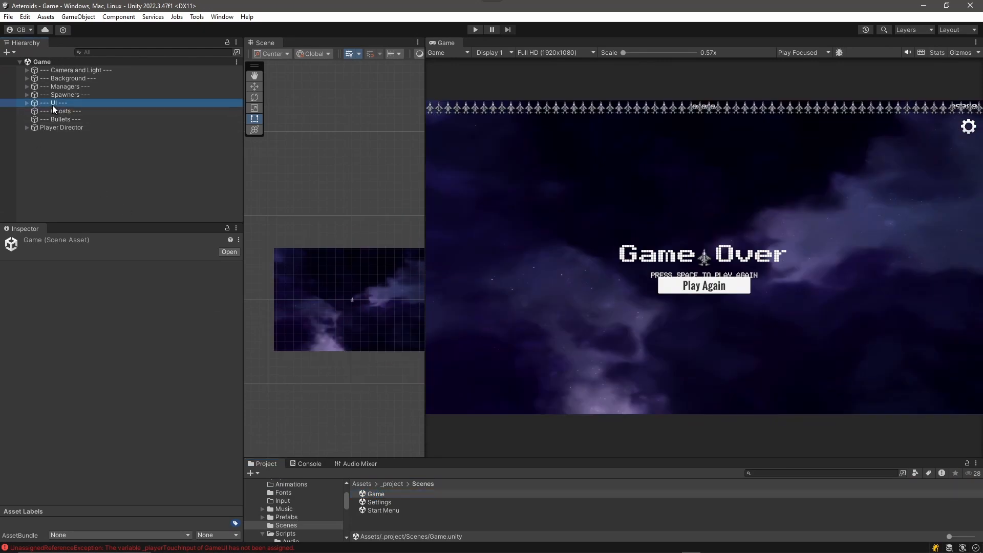
click(54, 103)
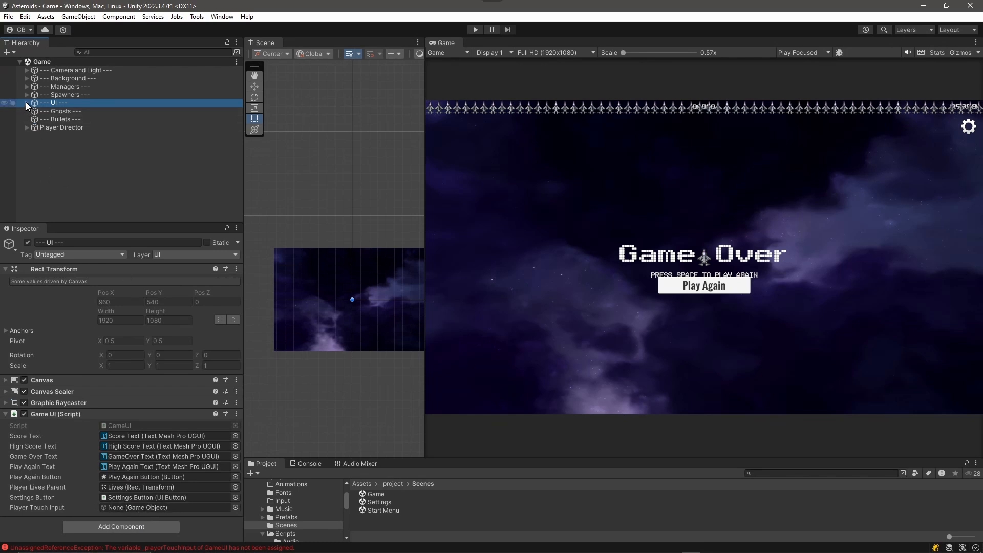
click(27, 103)
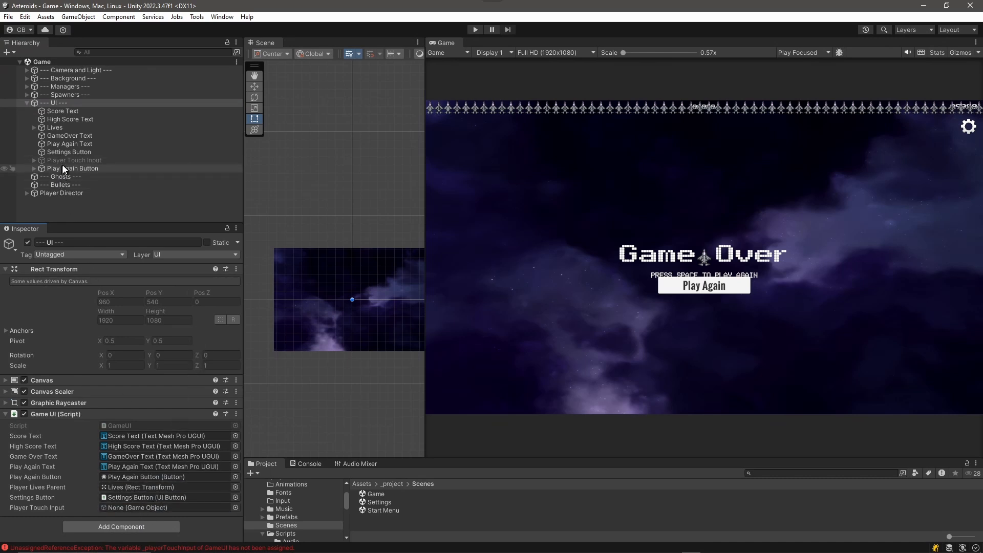
click(167, 507)
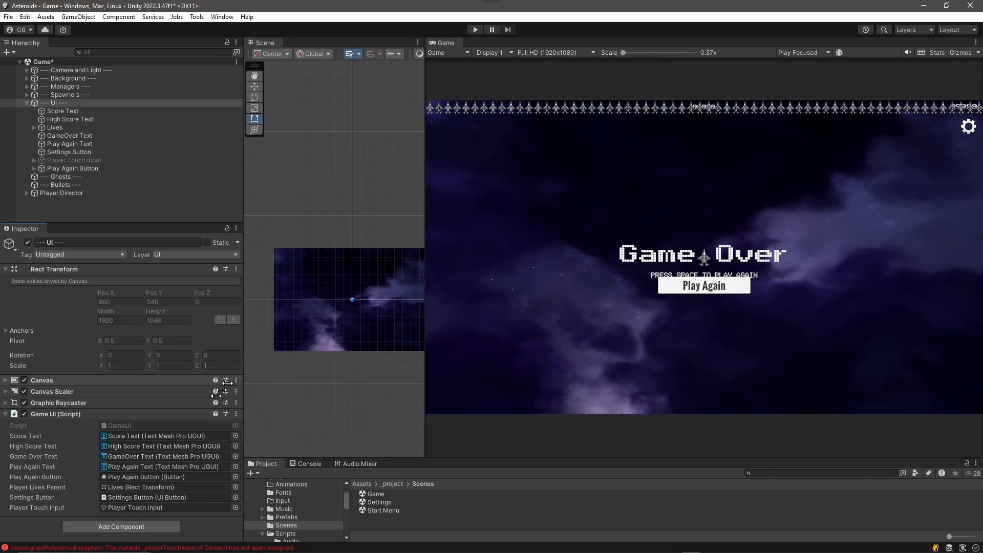
Check the Console for cleared errors and run the game to test the fix
click(308, 463)
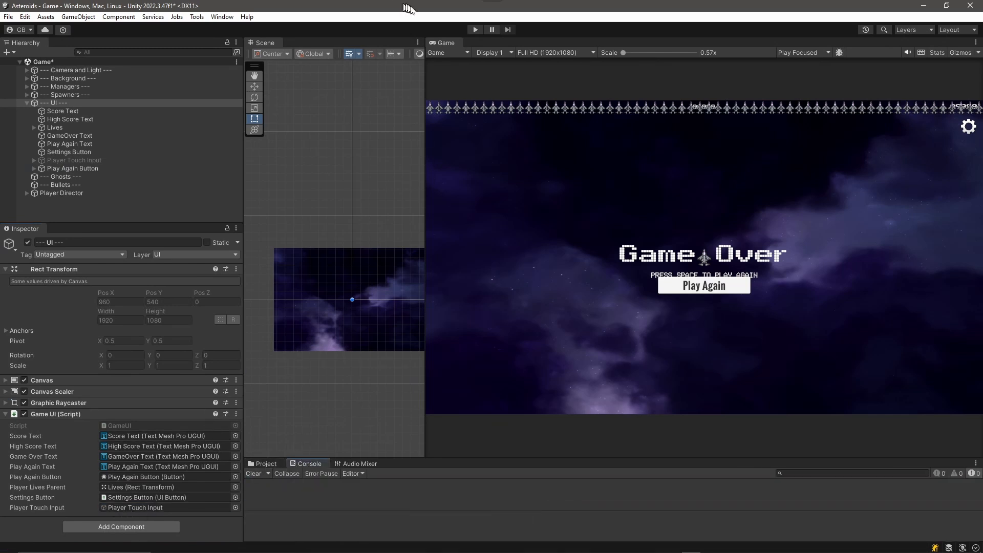
click(474, 30)
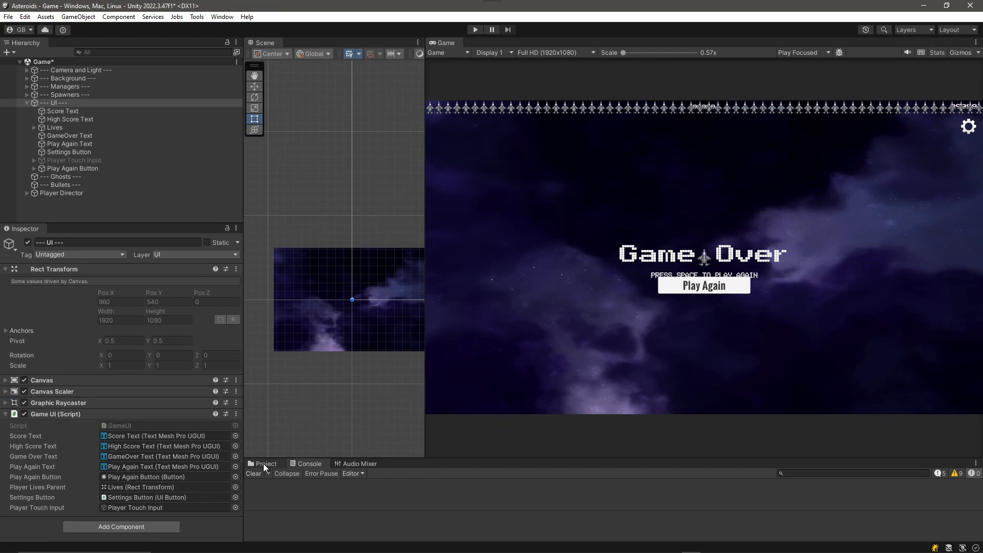
Reopen the Start Menu scene and select the Audio folder under Scripts
click(266, 463)
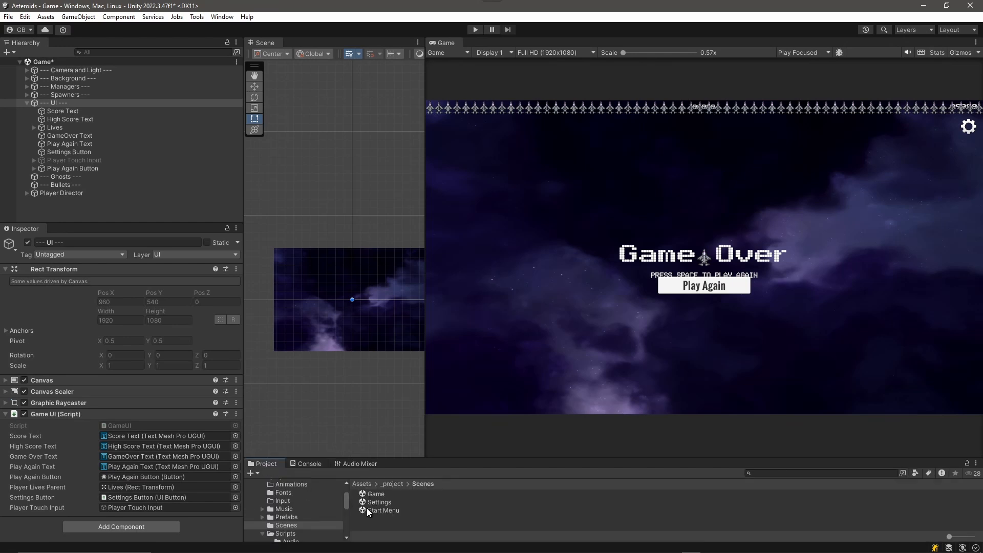
click(383, 510)
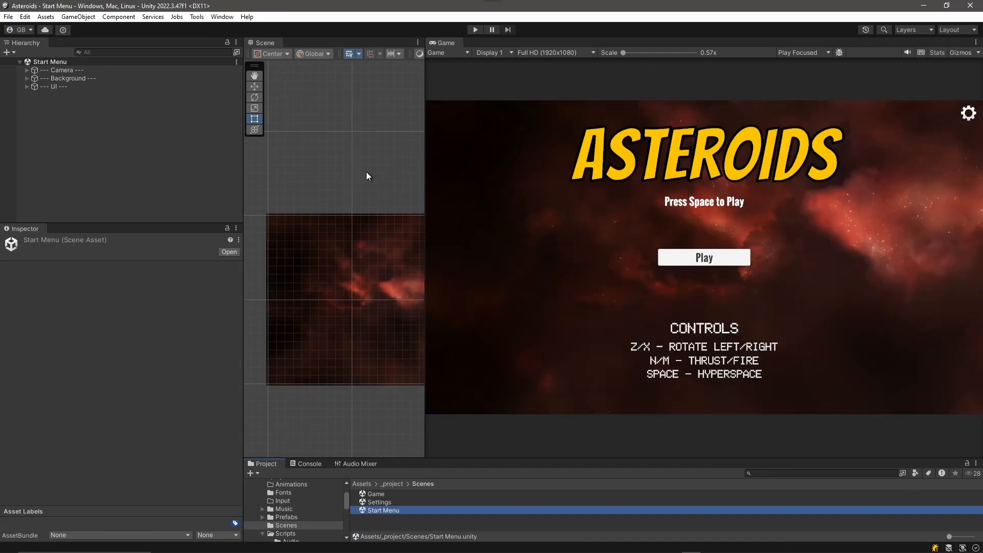
mouse_move(264, 513)
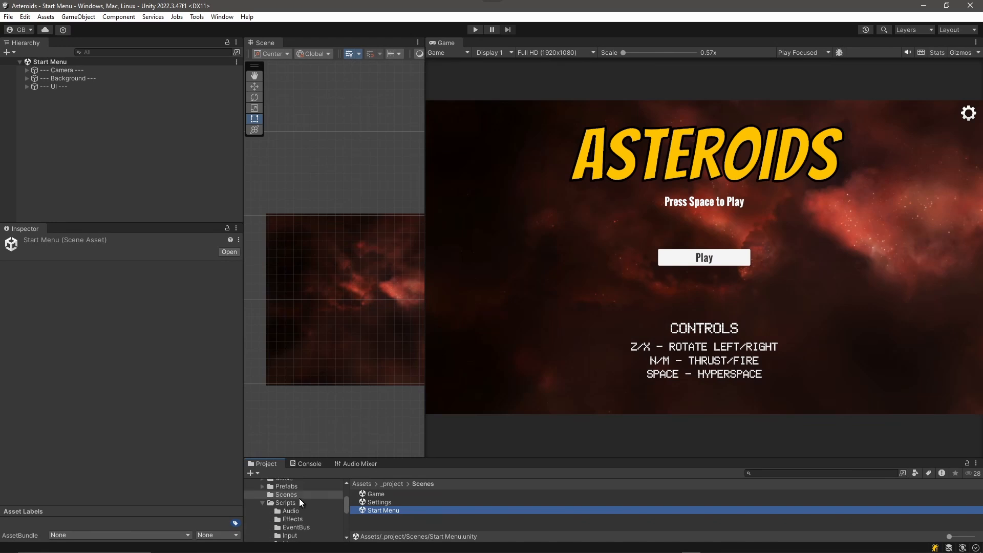
mouse_move(283, 512)
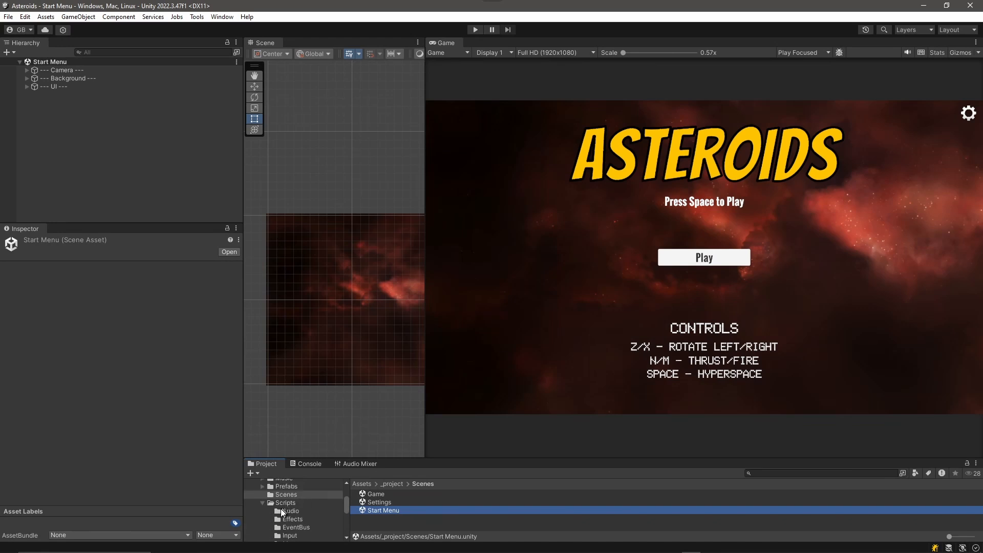
click(296, 512)
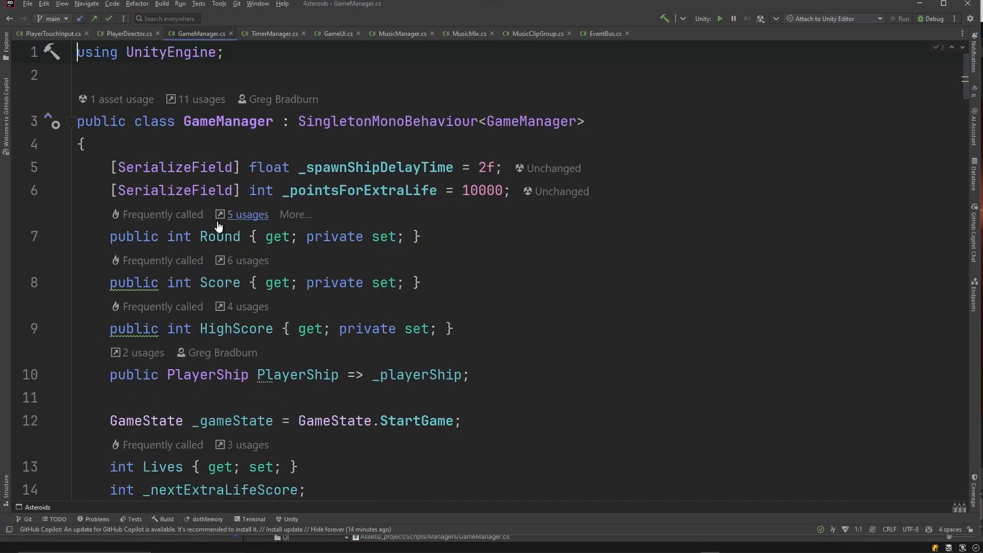
Find SpawnShip in GameManager and comment out its four body statements with Ctrl+/
text(spawnship)
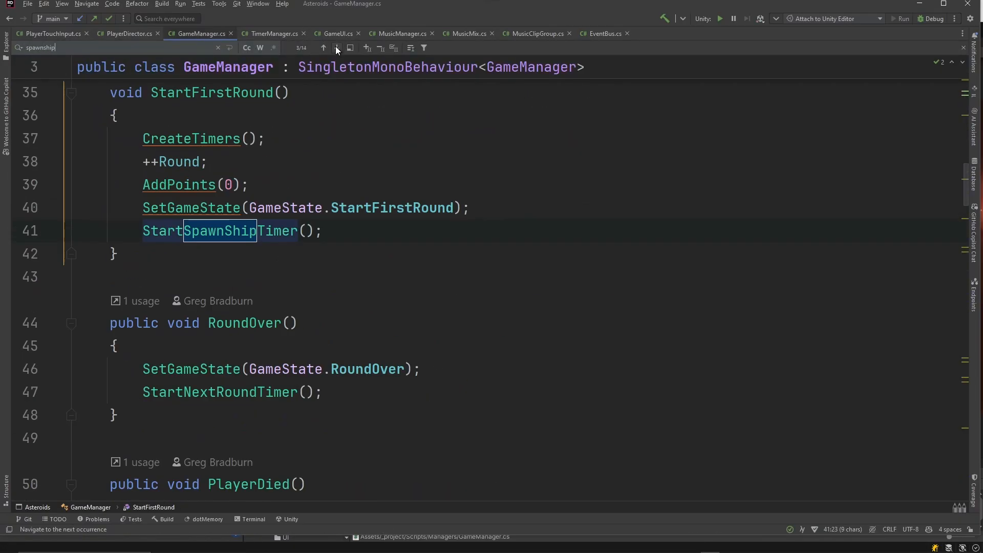
click(323, 49)
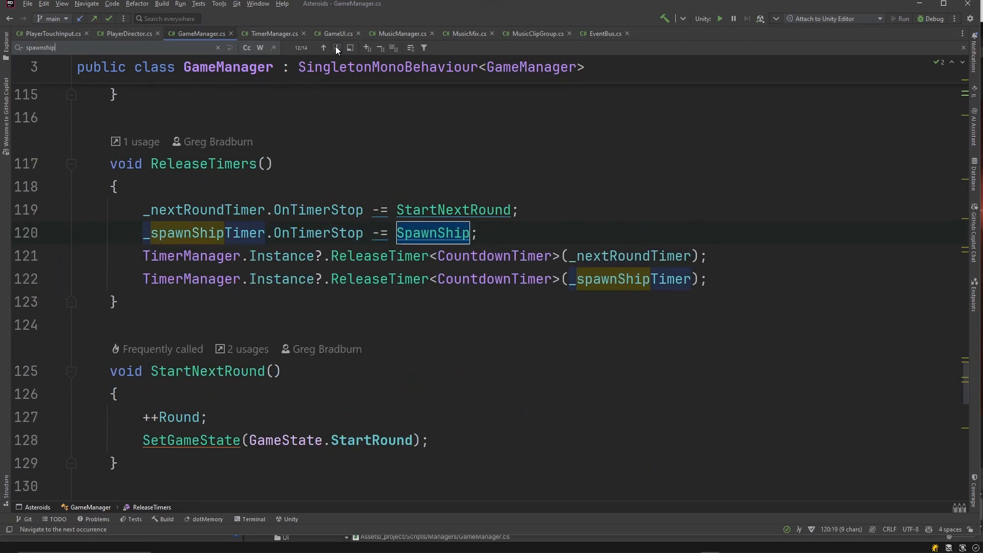
click(337, 48)
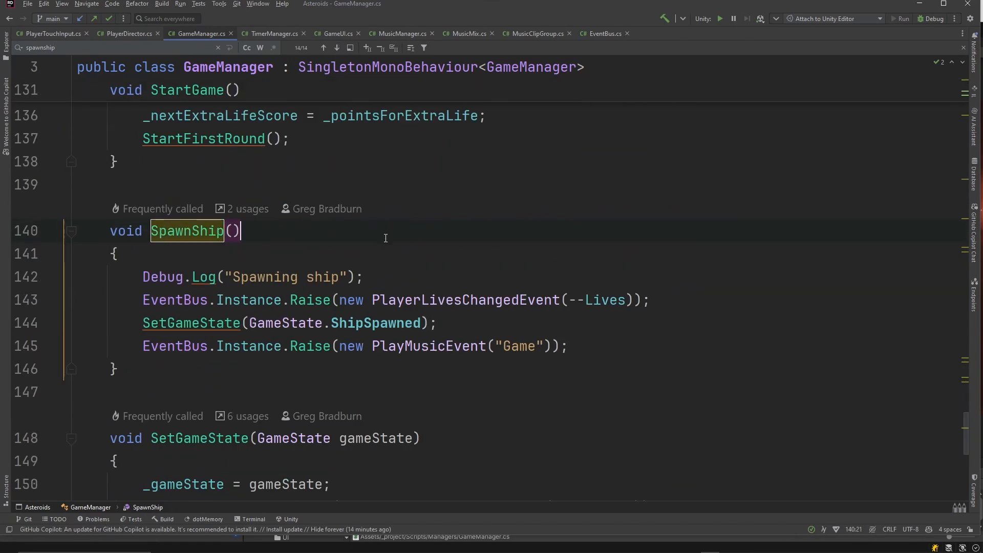
mouse_move(200, 235)
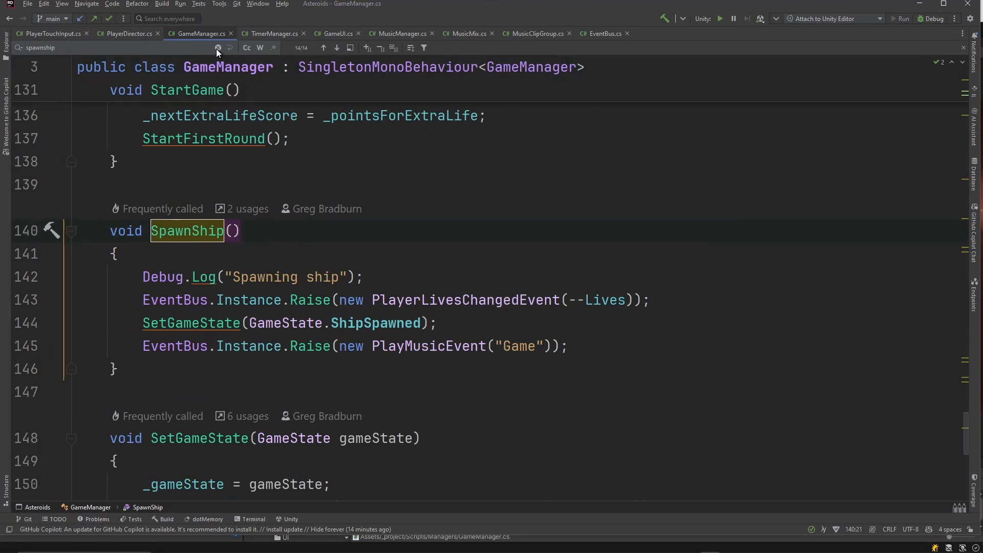
click(217, 48)
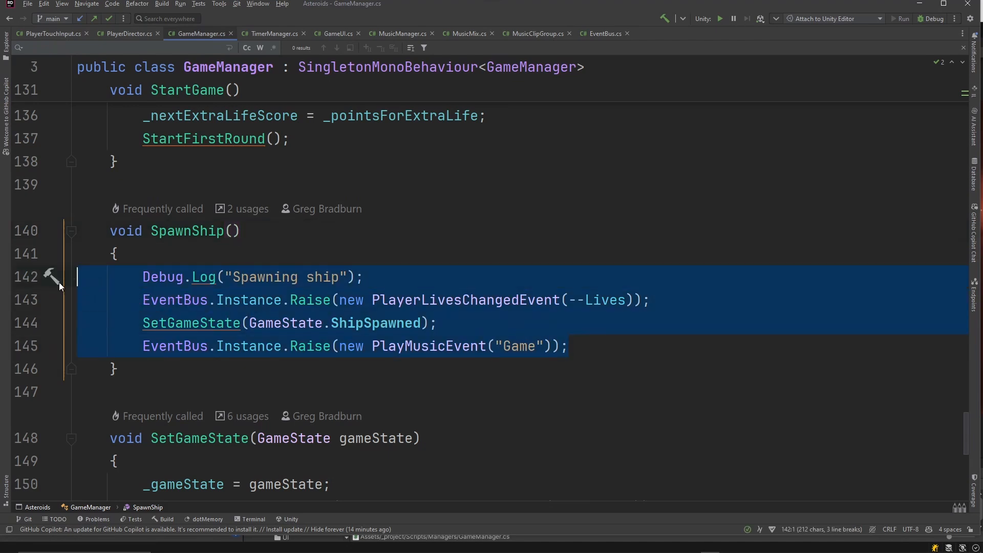
key(ctrl+/)
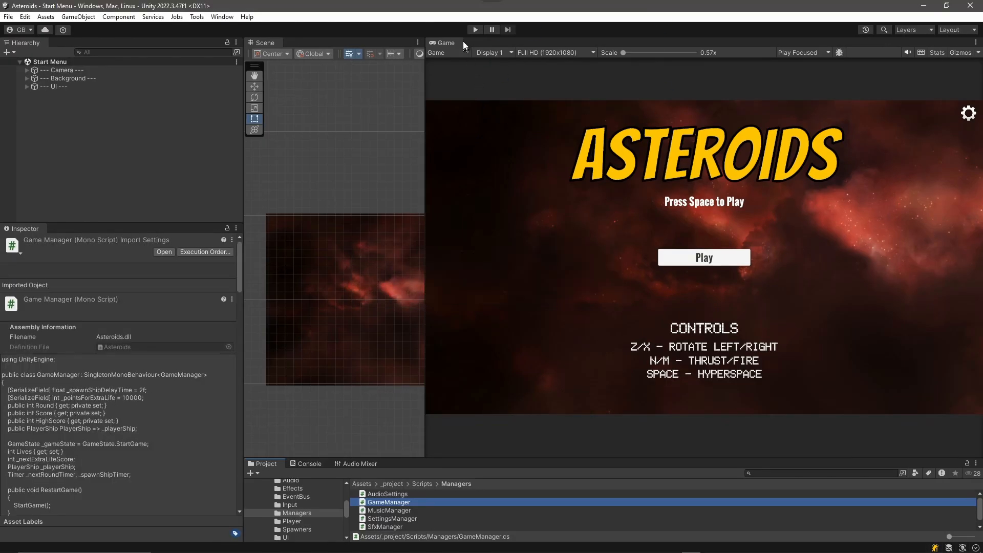
click(474, 30)
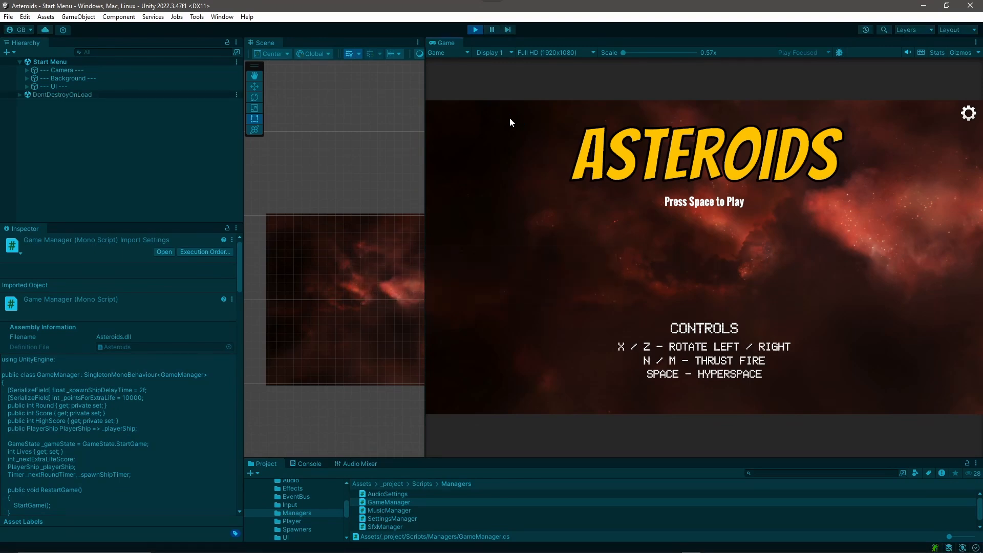
mouse_move(644, 216)
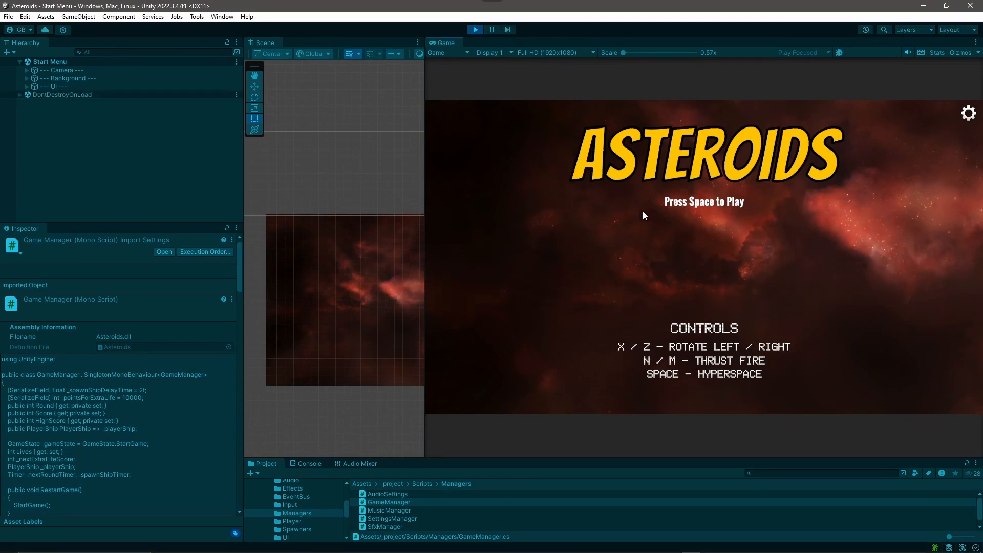
key(space)
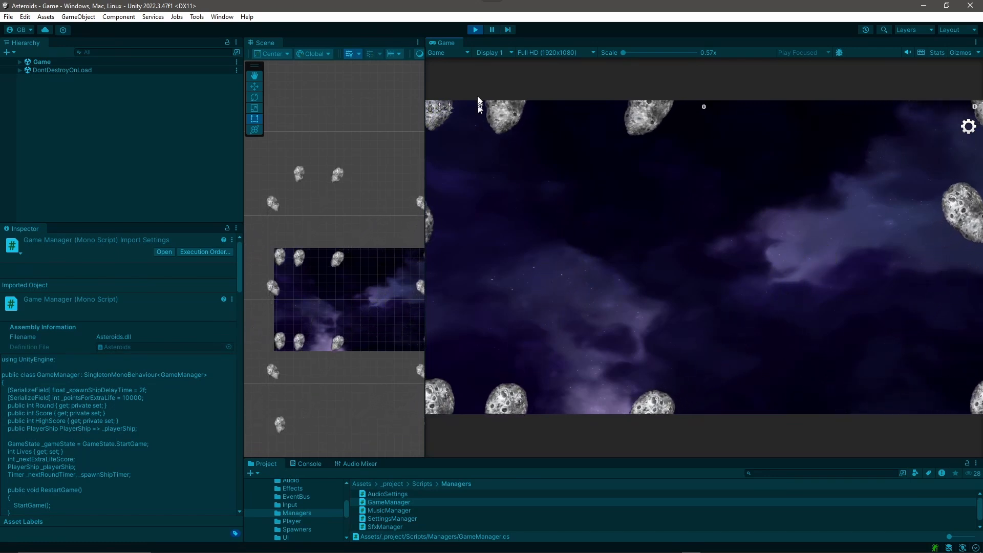
click(475, 30)
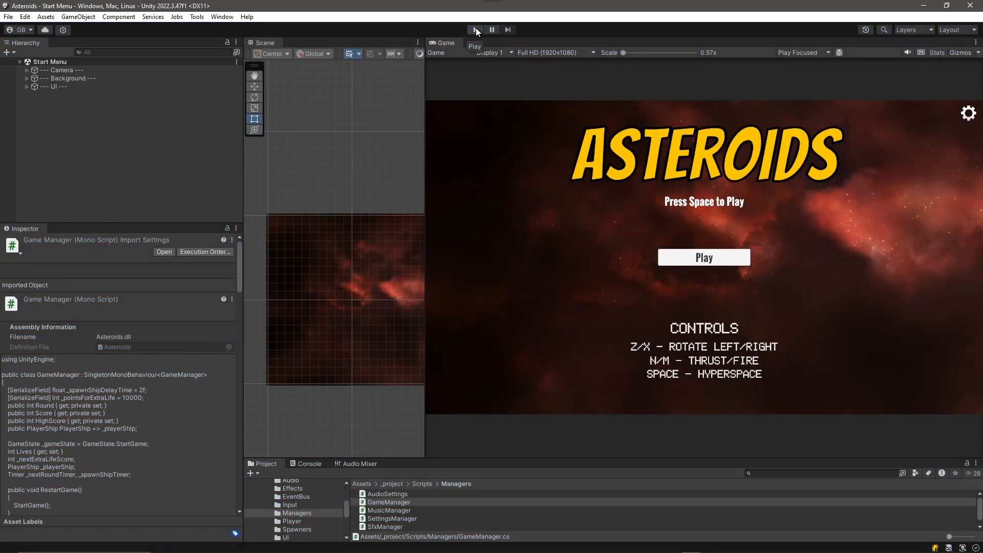
click(474, 30)
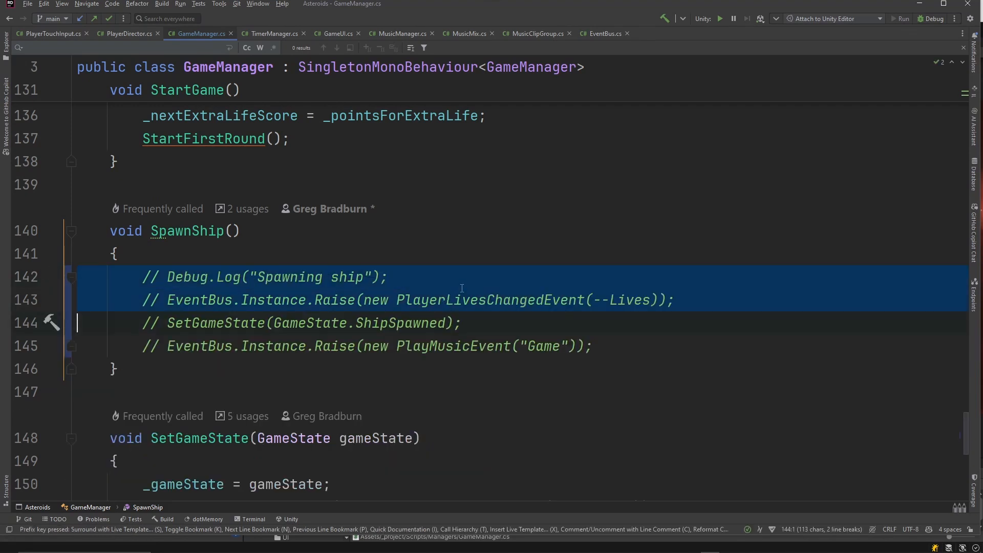
Uncomment the SpawnShip body so the method runs again
key(ctrl+/)
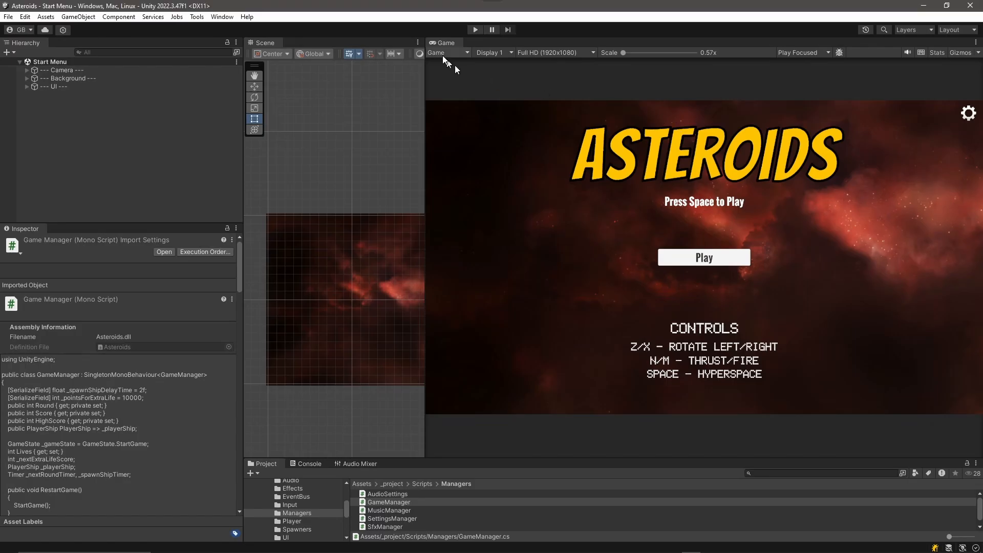
Run the game and start a round so the player ship spawns among the asteroids
click(475, 30)
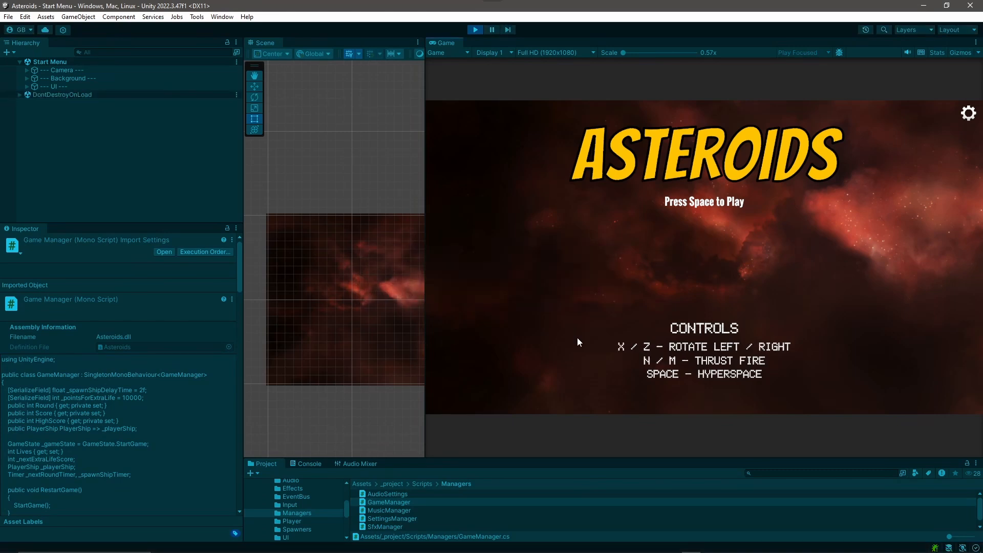
mouse_move(577, 314)
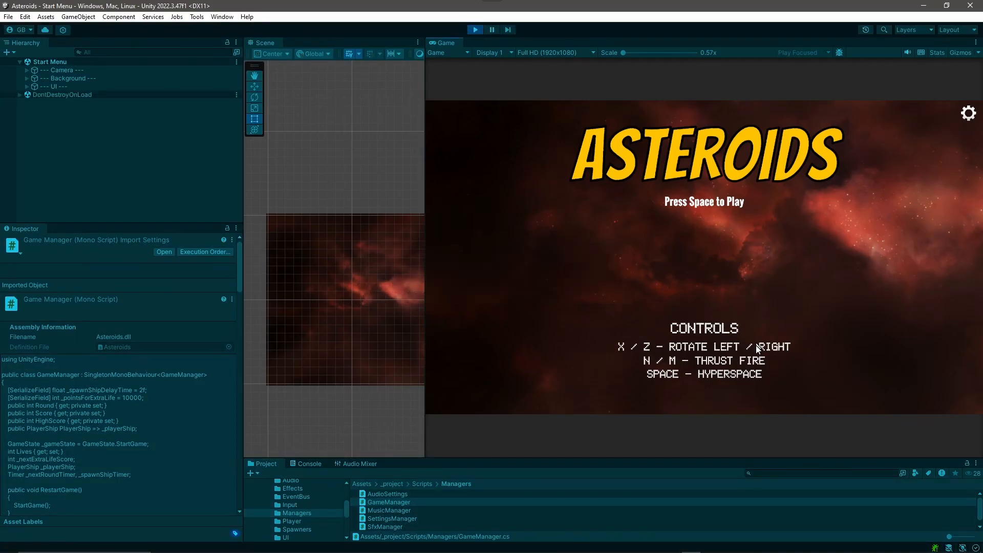
key(space)
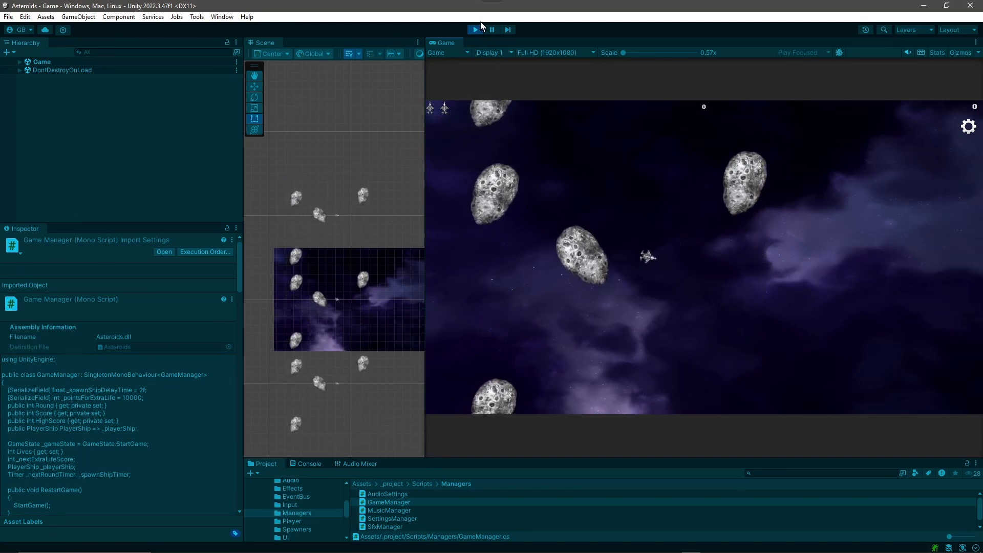
Stop play mode, run the game again and start a round with the ship
click(474, 30)
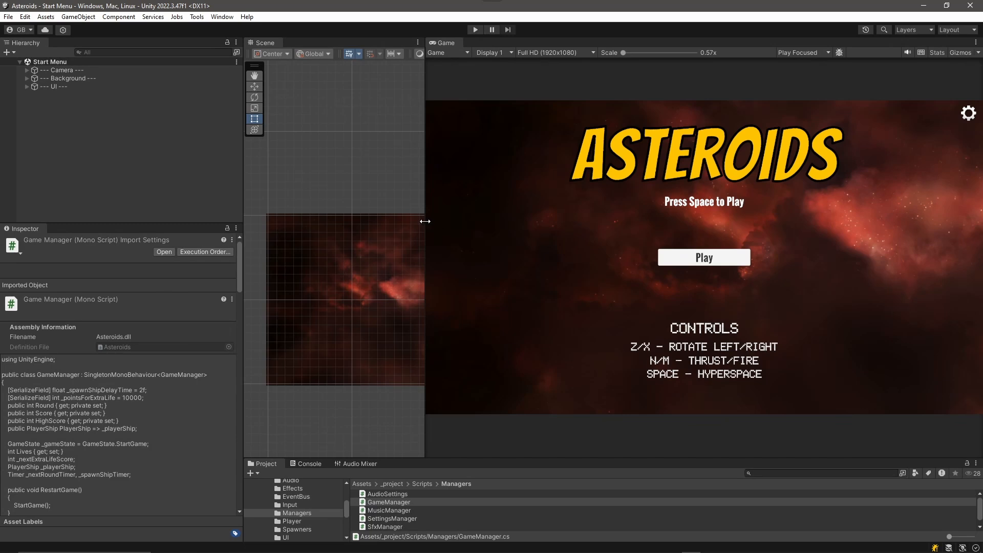
mouse_move(562, 247)
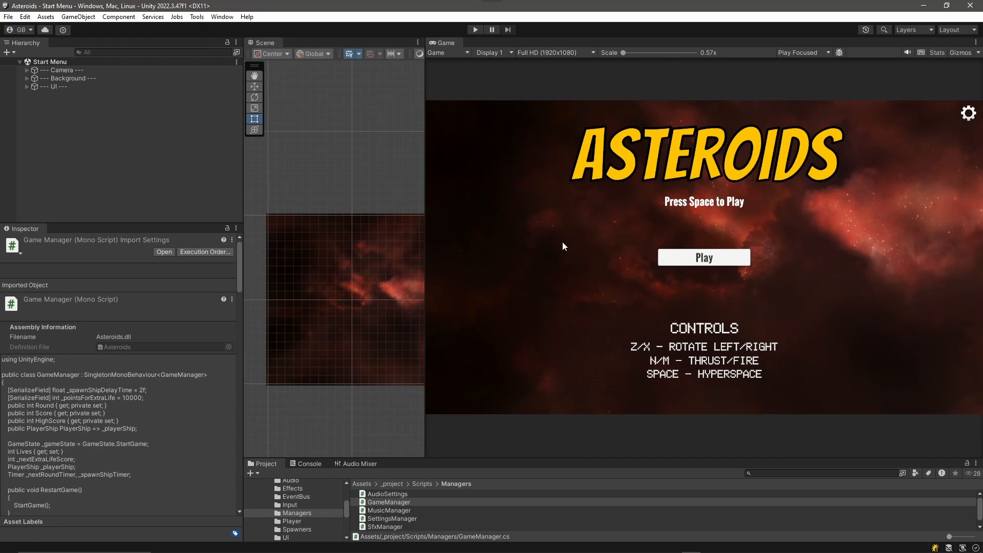
mouse_move(639, 188)
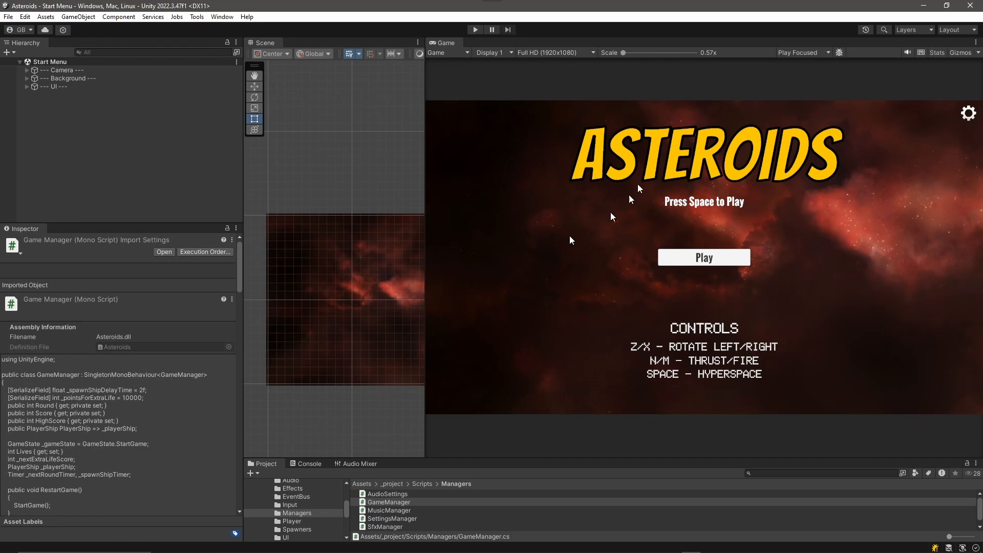
click(474, 30)
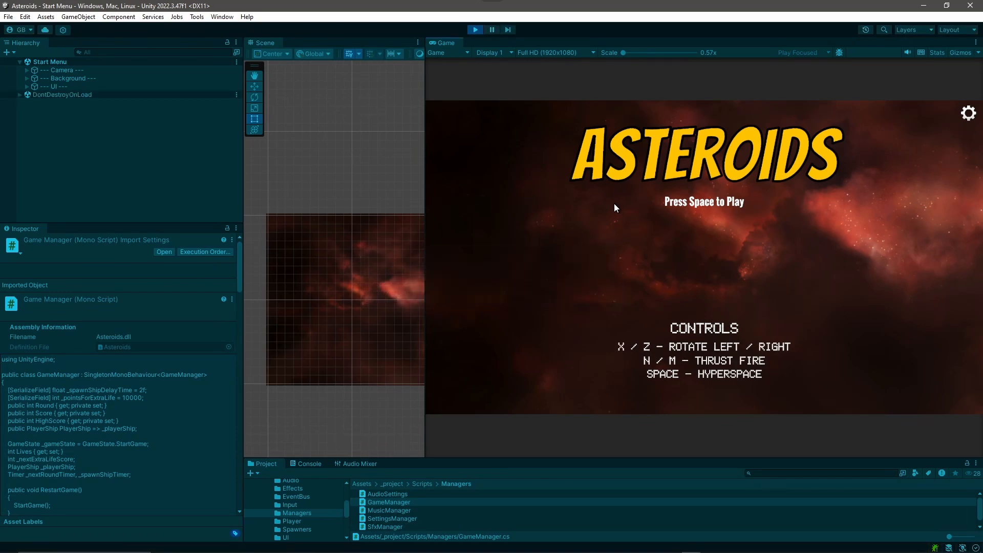
key(space)
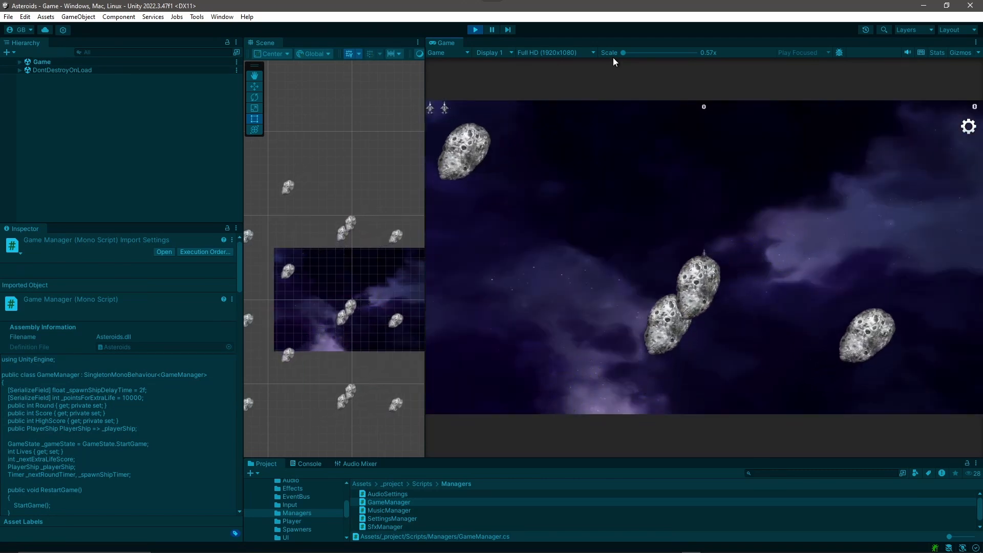
Leave play mode at the start menu and open the MusicManager script
click(474, 29)
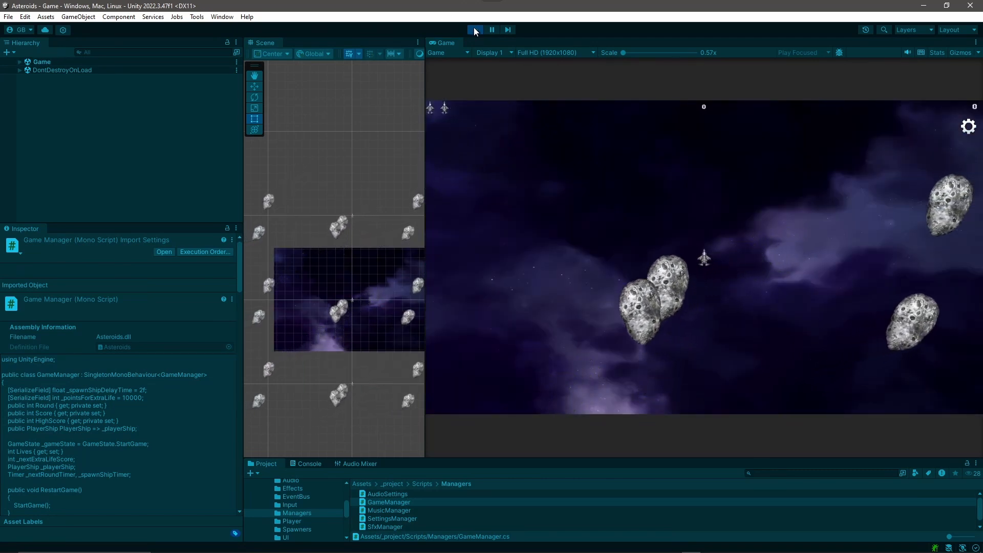
click(469, 29)
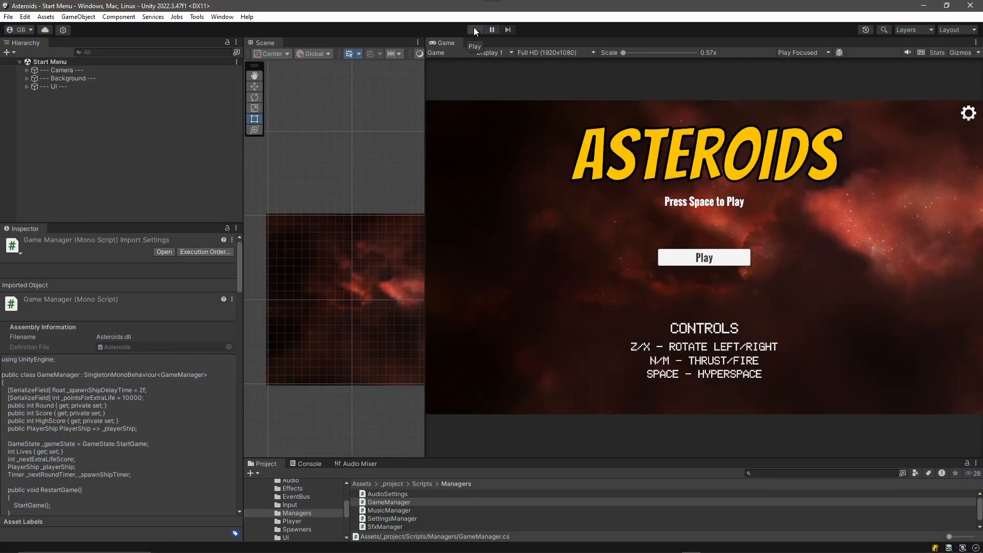
click(390, 511)
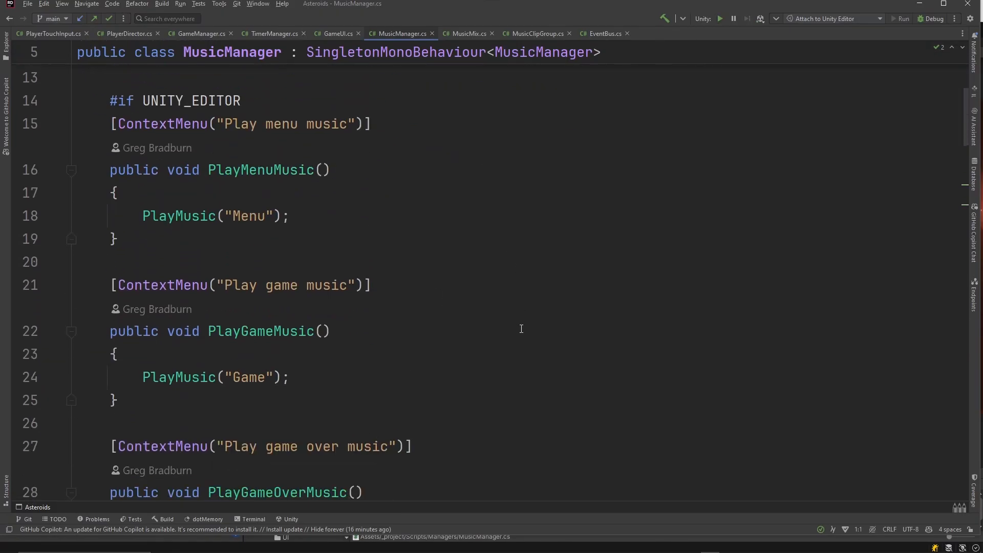
Comment out the two lines inside MusicManager's PlayMusic so no music starts
scroll(down, 3)
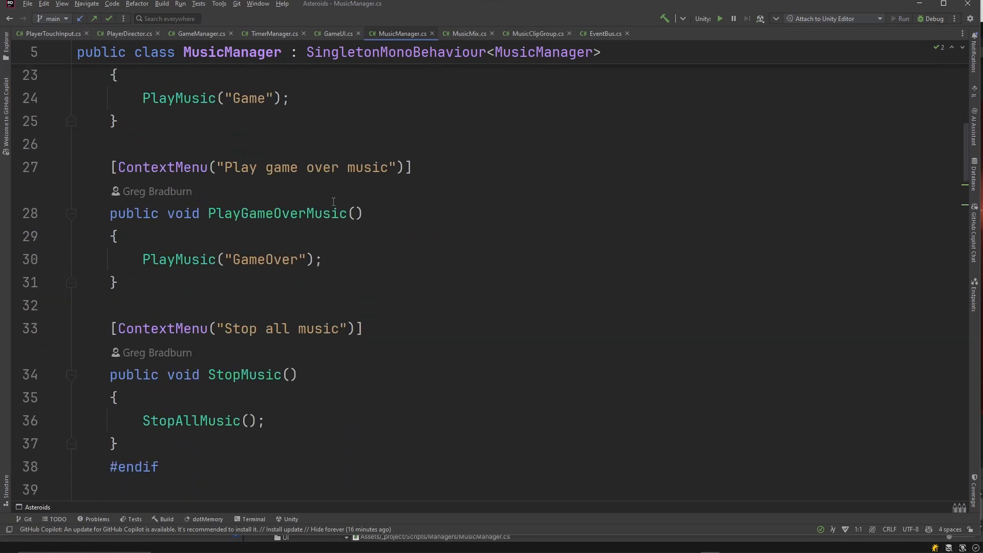
scroll(down, 3)
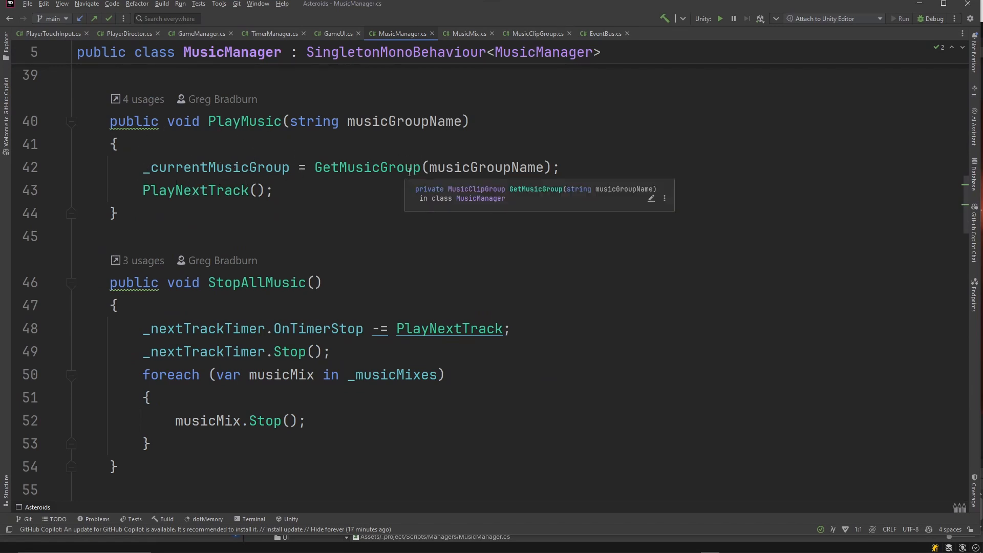
click(215, 167)
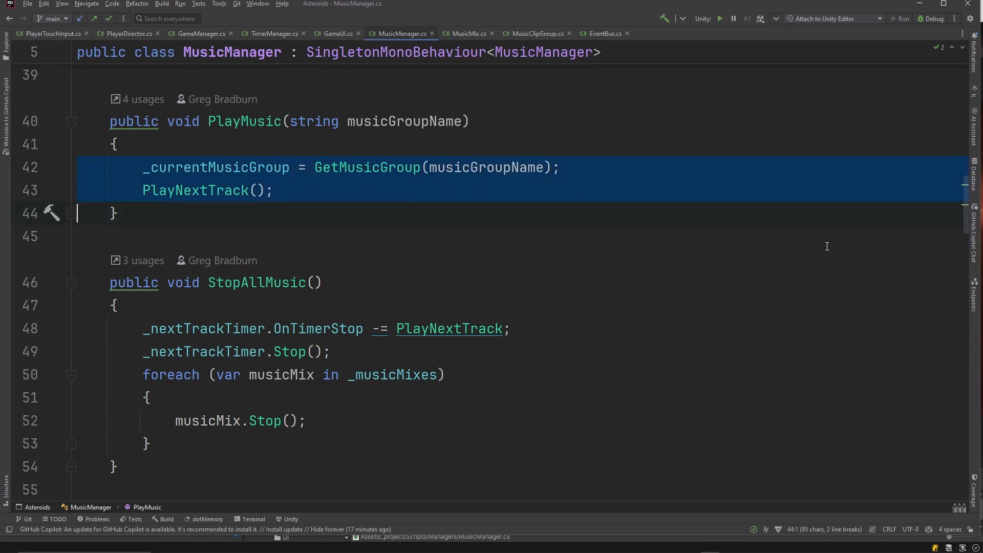
key(ctrl+/)
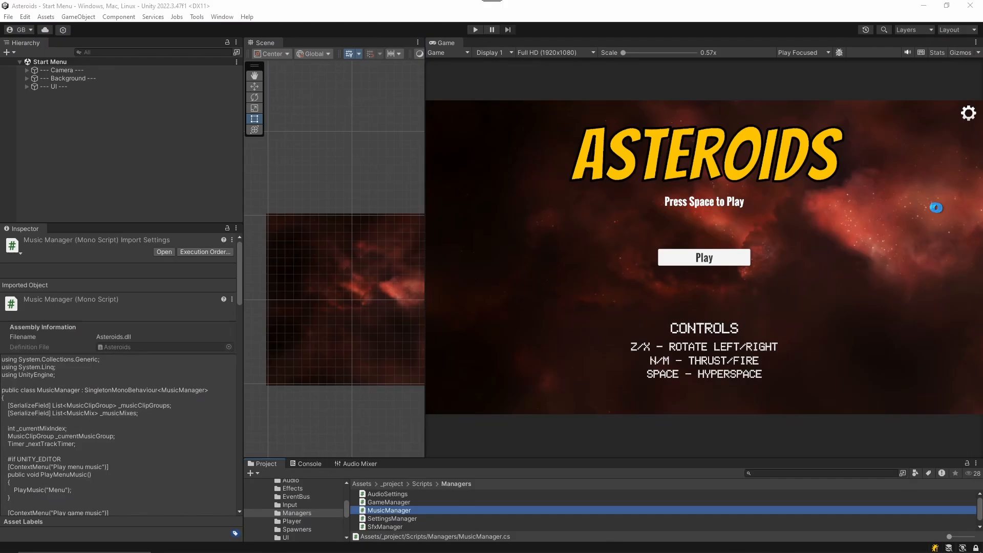
Run the game into a round with music disabled, then stop play mode
click(475, 30)
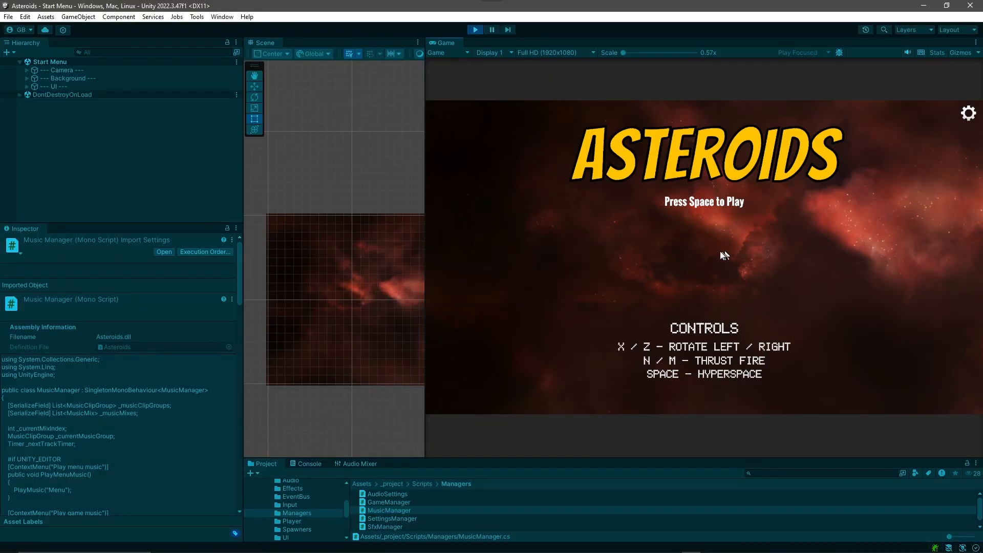
key(space)
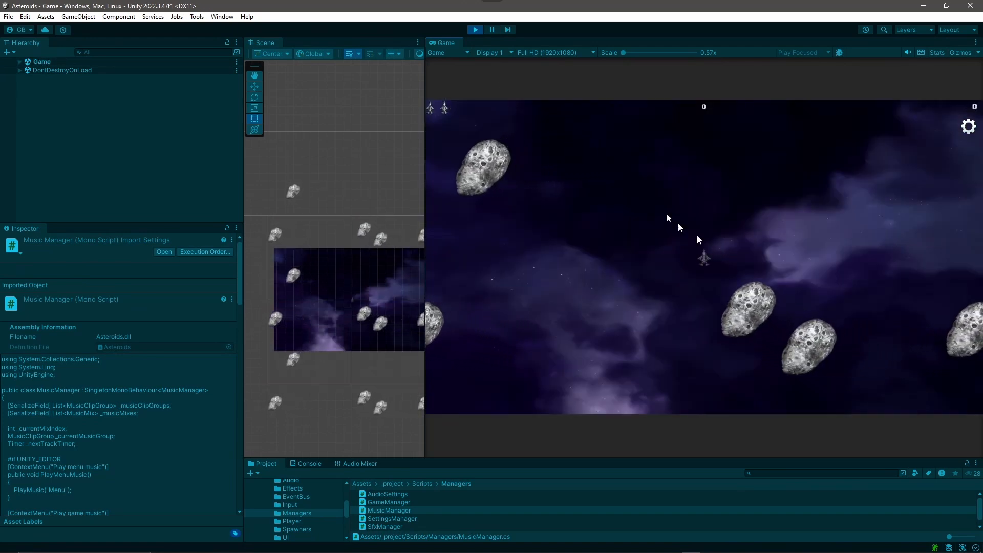
click(474, 30)
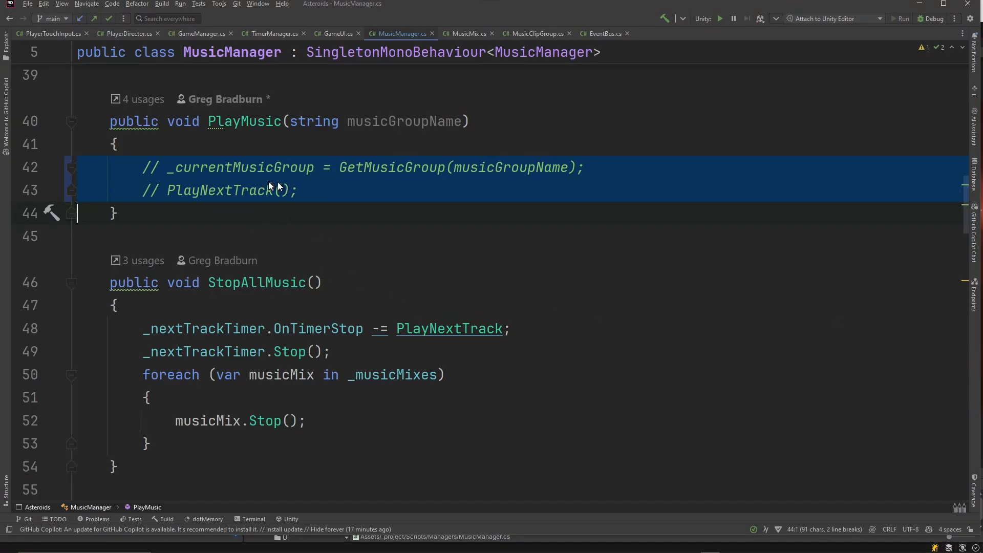
mouse_move(405, 166)
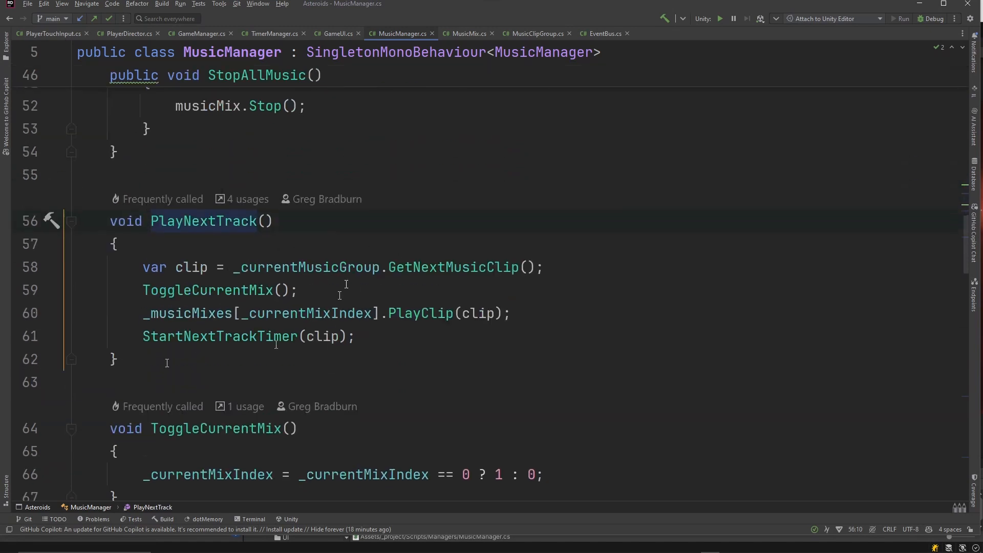
mouse_move(189, 313)
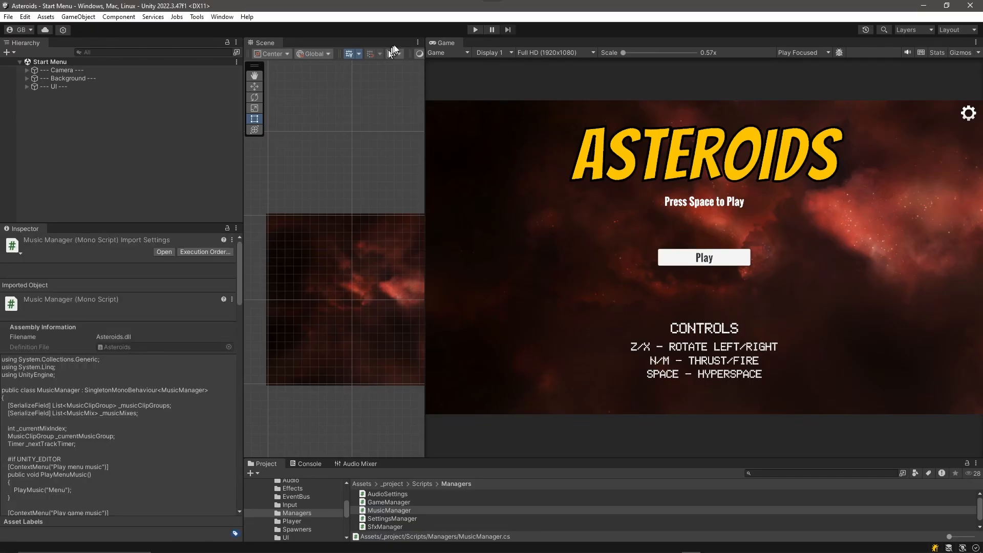
Exit Play Mode to restore the Start Menu scene, then switch to Rider's MusicManager code
click(474, 30)
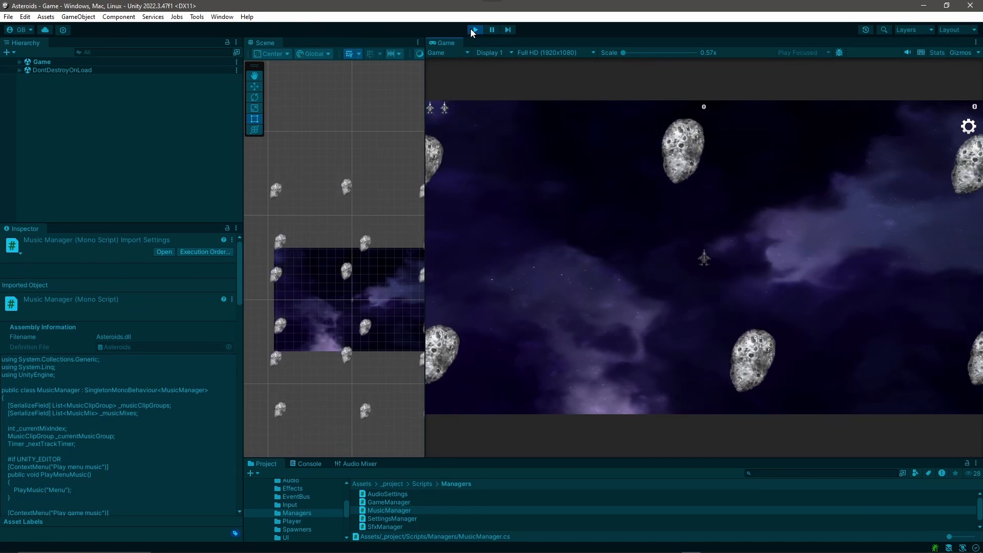
click(473, 30)
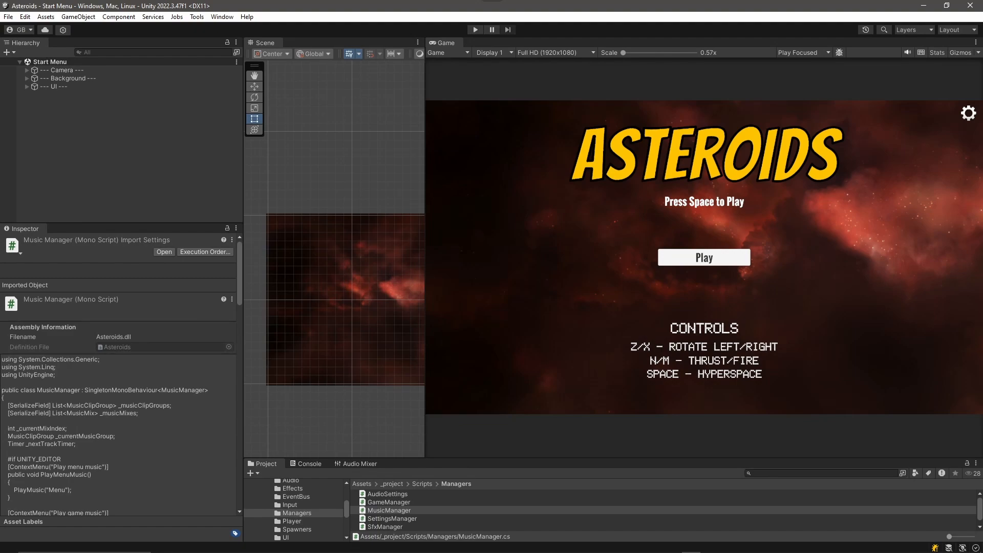
key(alt+tab)
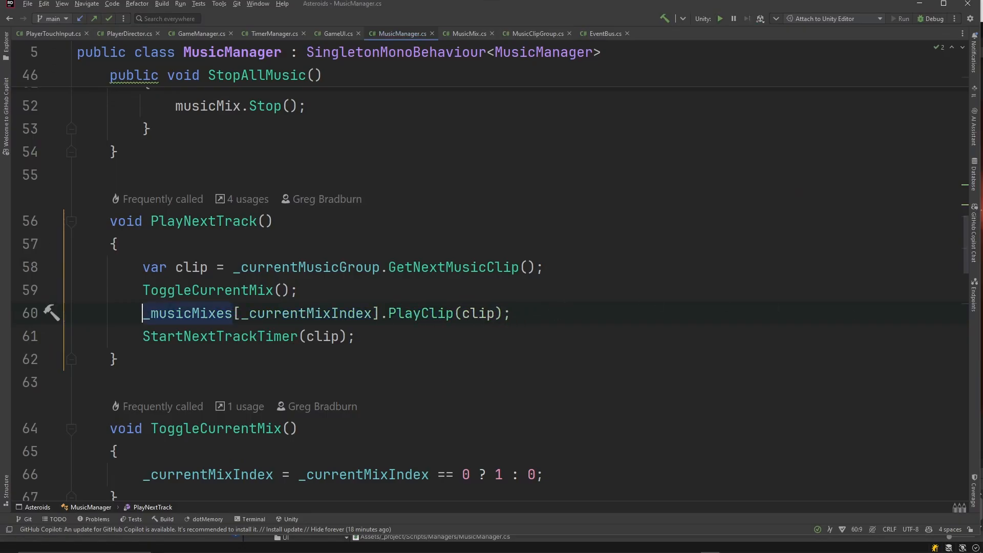
mouse_move(373, 266)
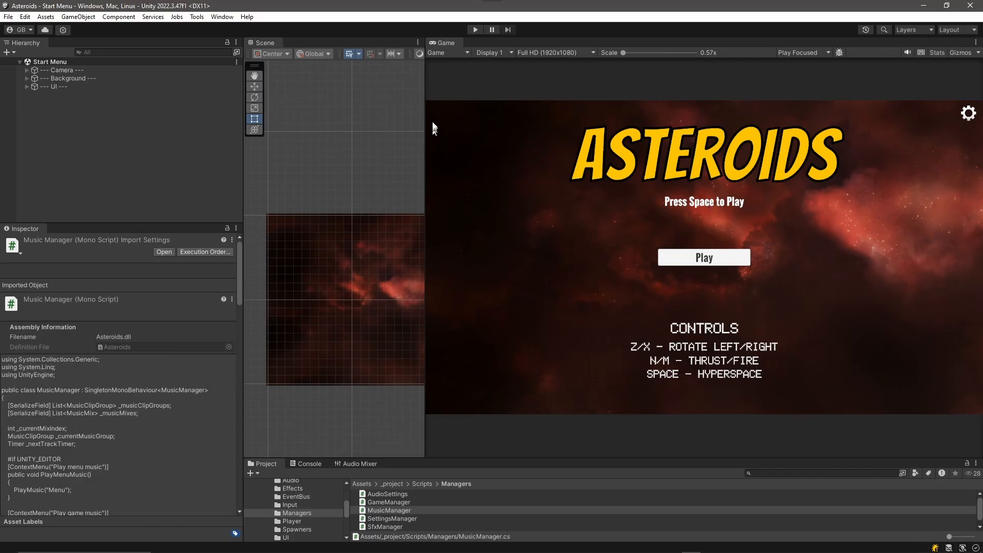
Open the Profiler from Window > Analysis and dock it beside the Console tabs
click(221, 16)
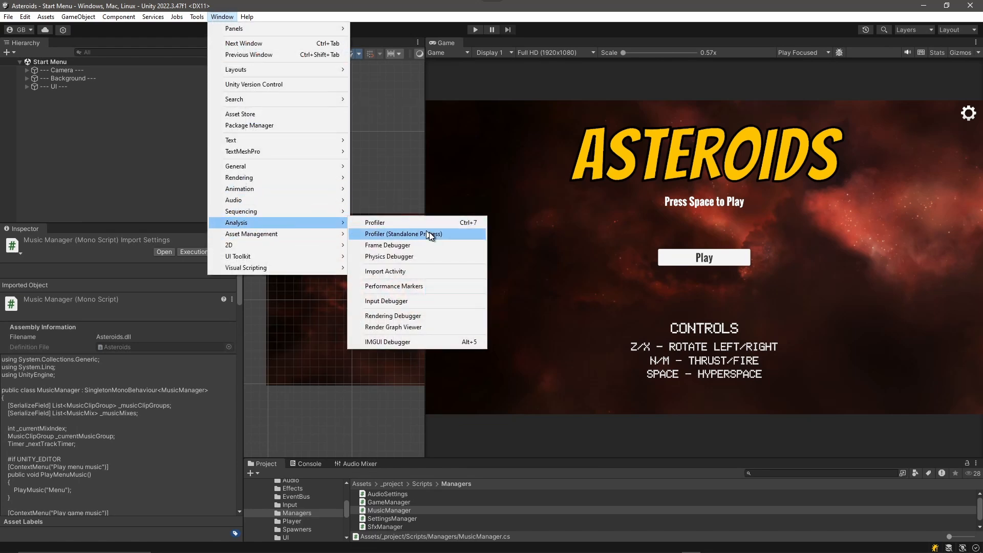
click(375, 222)
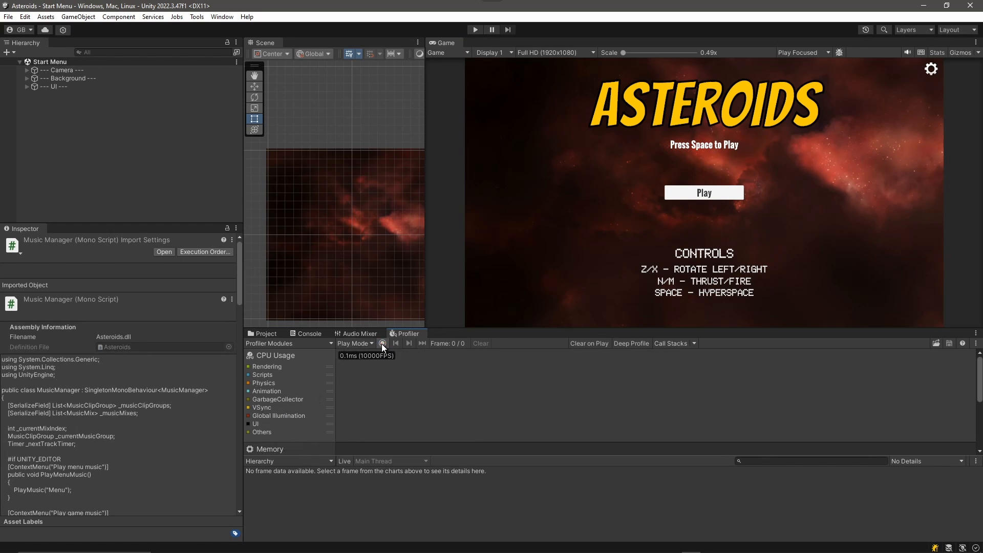
Enable Record and Deep Profile in the Profiler, then enter Play Mode
click(382, 343)
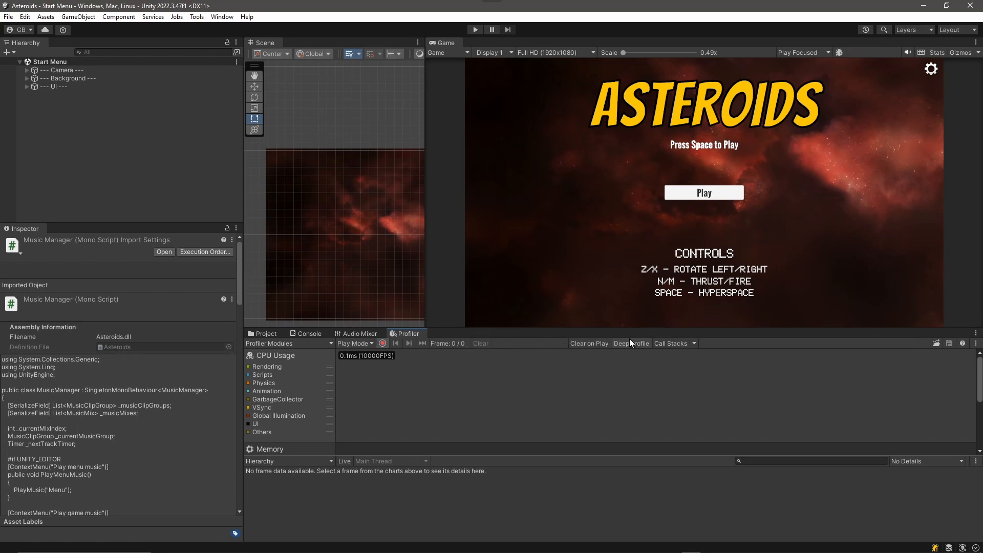
click(632, 343)
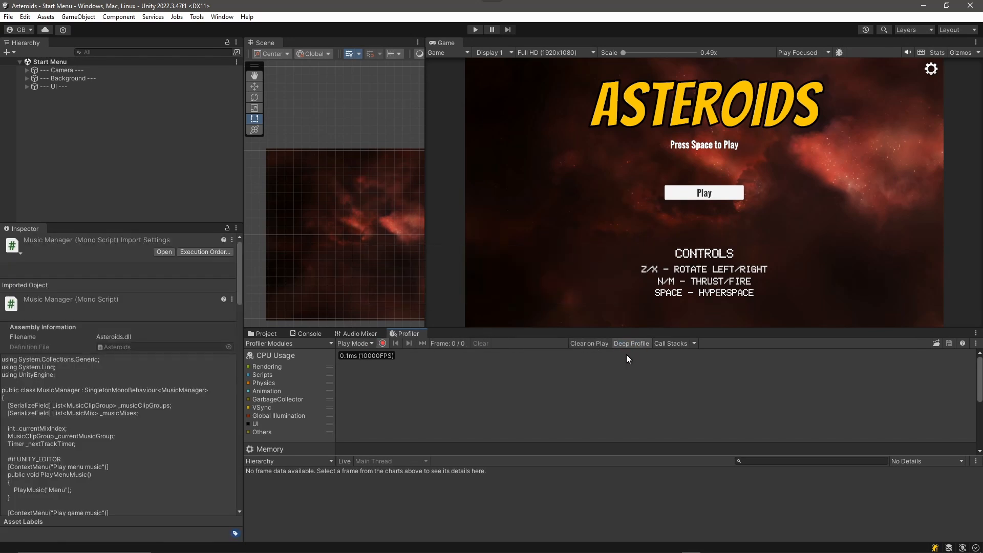
mouse_move(477, 30)
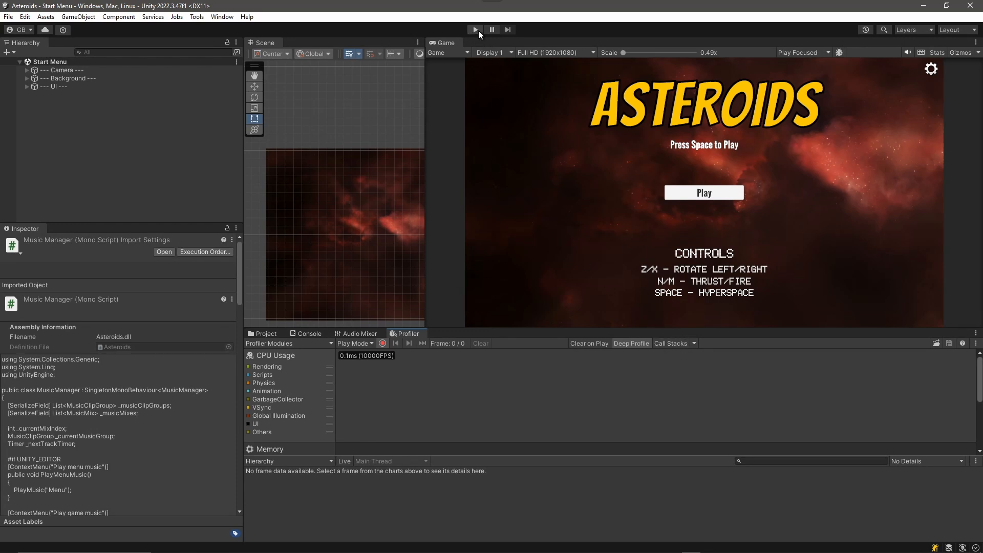
click(474, 29)
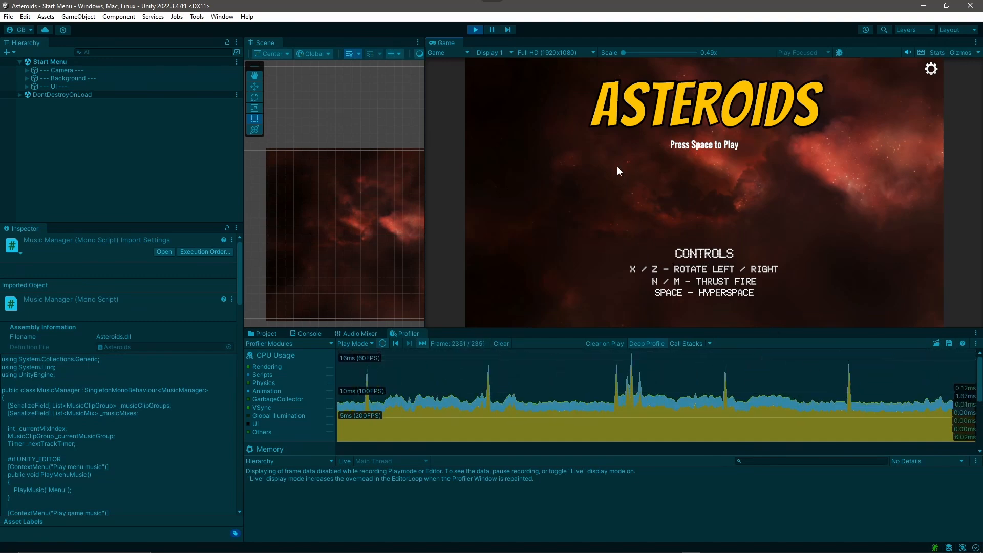
Start a round with Space and select the CPU spike frame's PlayerLoop entry (~539 ms)
key(space)
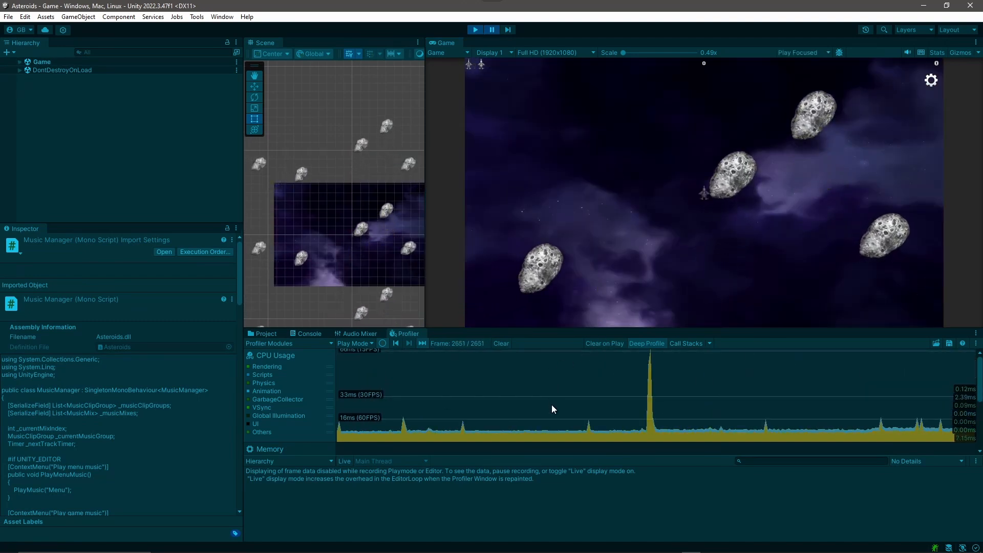
click(551, 402)
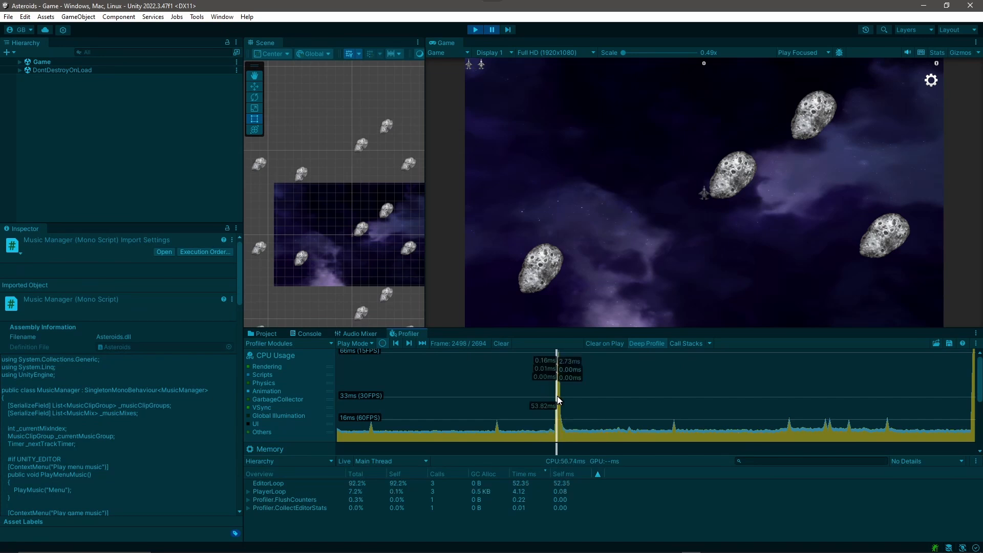
click(270, 490)
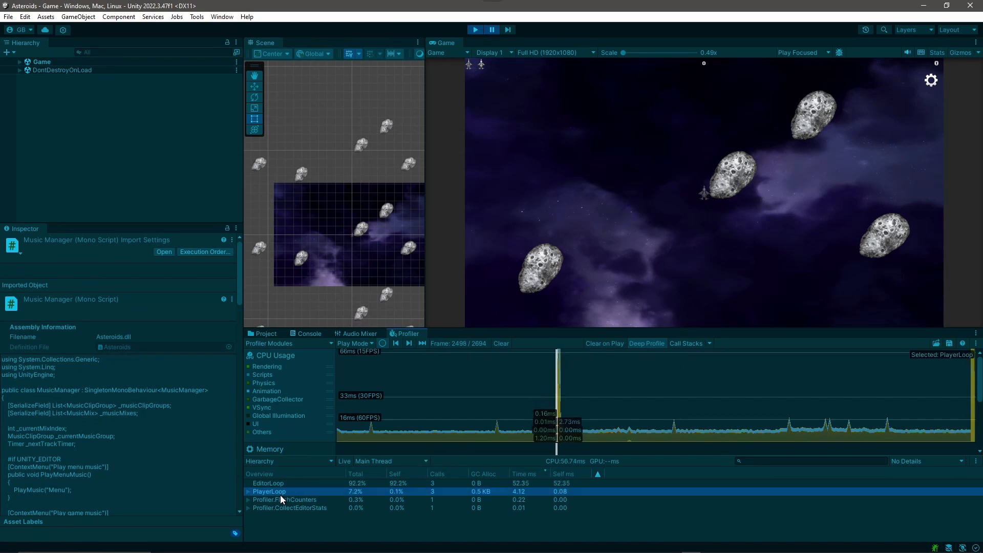
mouse_move(381, 400)
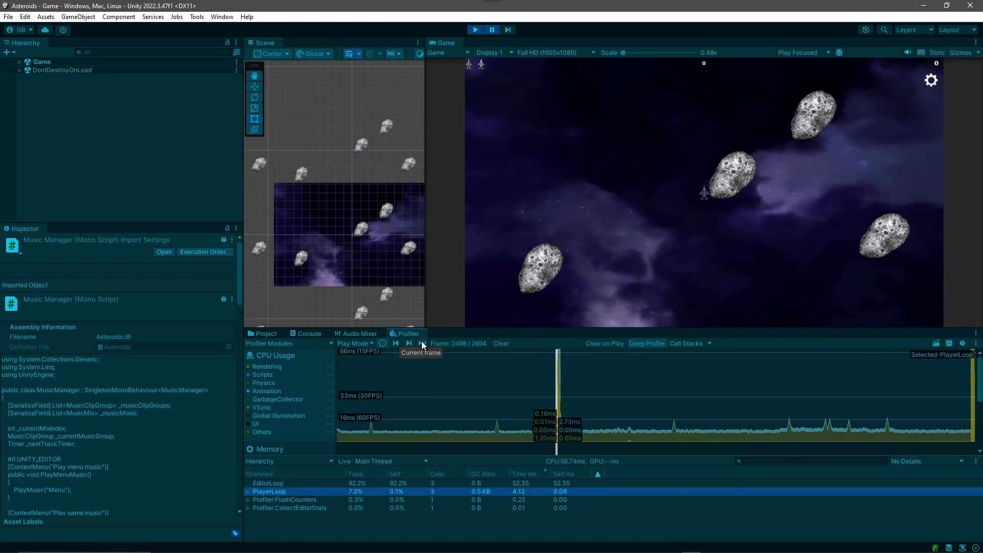
Step between the latest frame and the spike frame with Previous/Next Frame
click(422, 344)
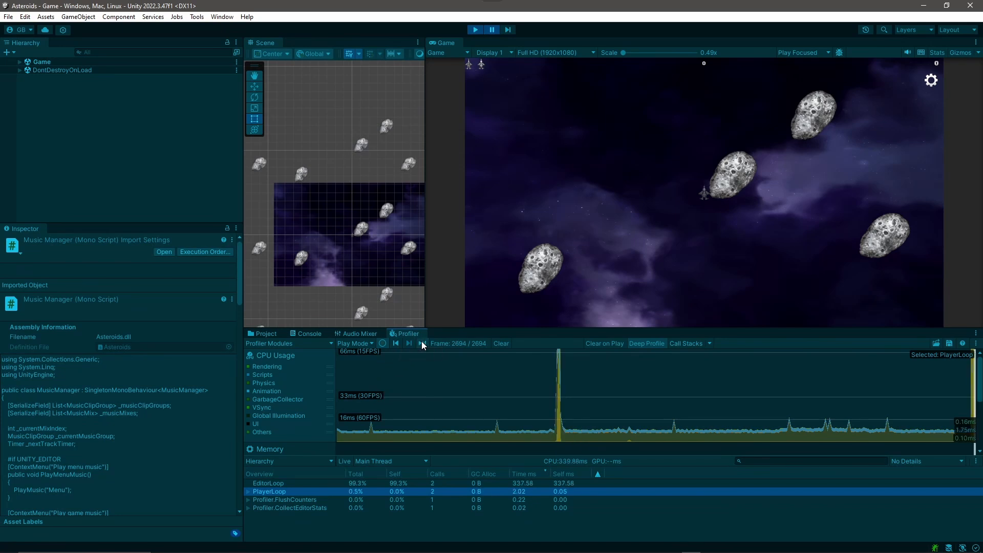
click(395, 344)
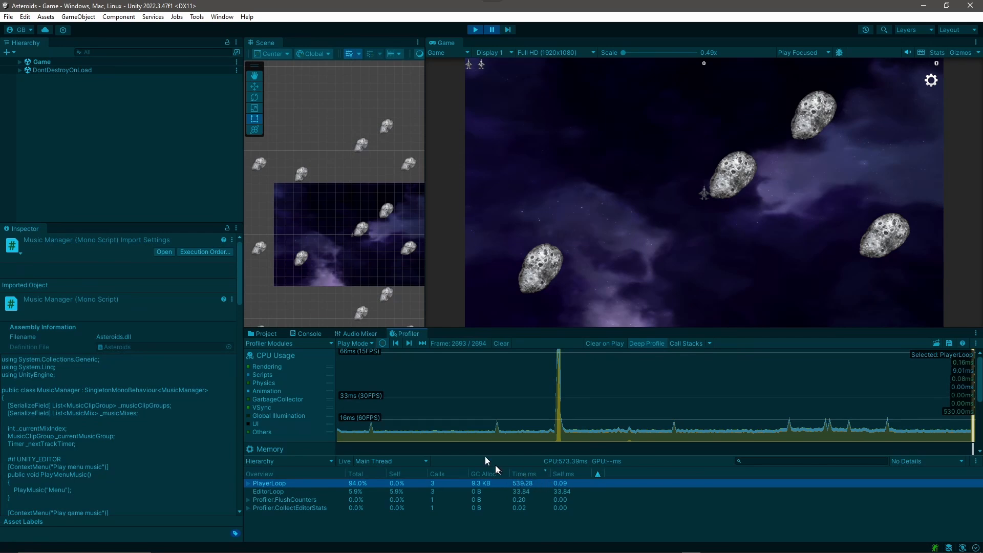
mouse_move(395, 344)
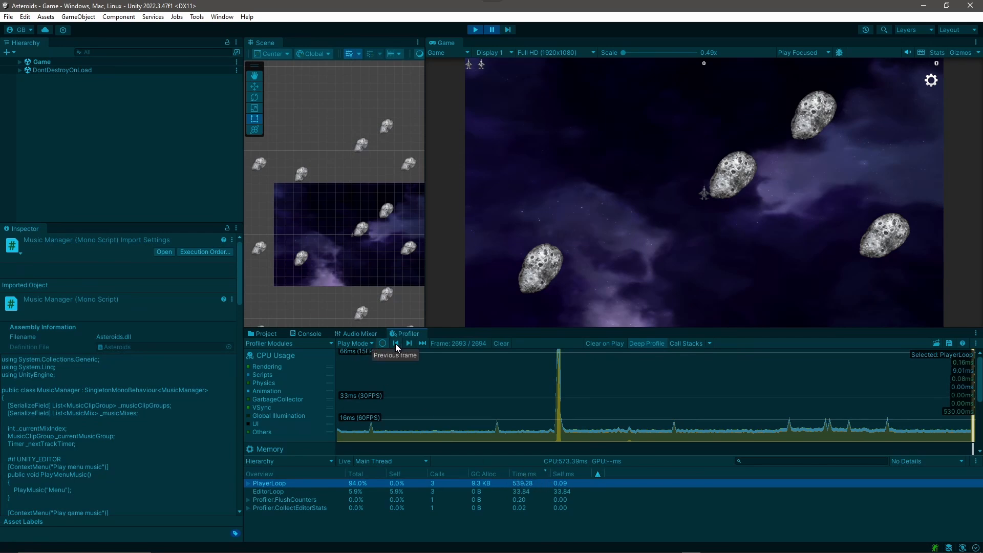
click(395, 343)
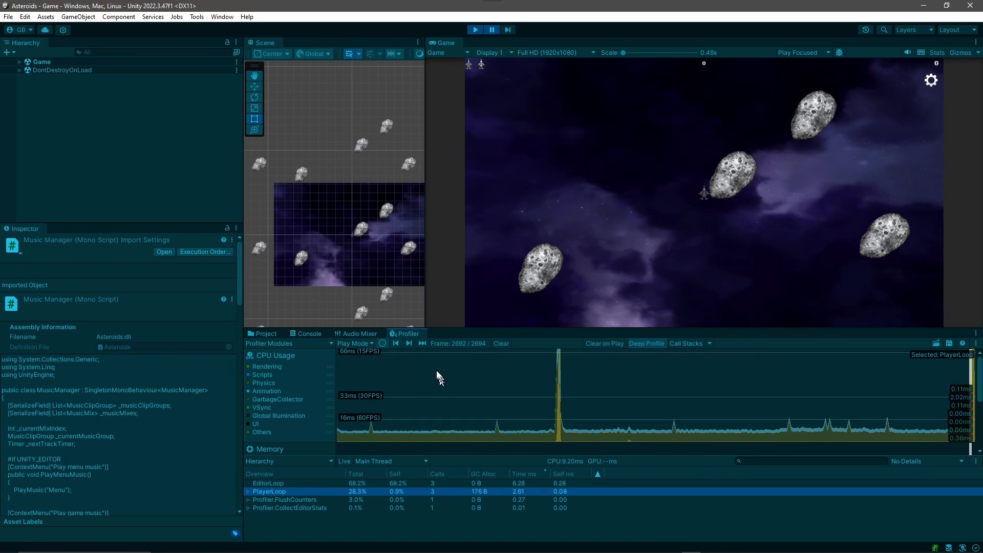
mouse_move(409, 343)
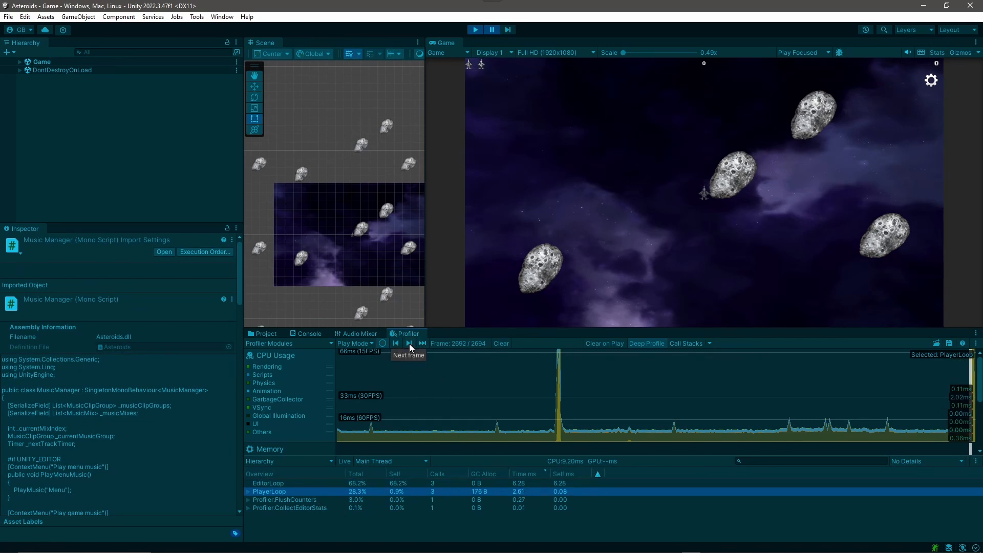
click(423, 343)
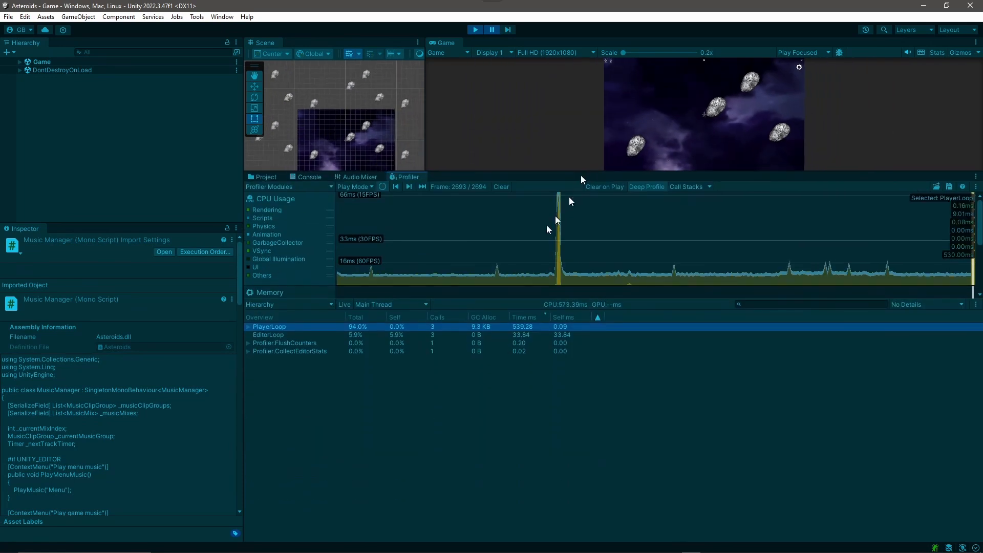
Expand PlayerLoop through BehaviourUpdate, TimerManager.Update and GameManager.SpawnShip to EventBus.Raise
click(255, 325)
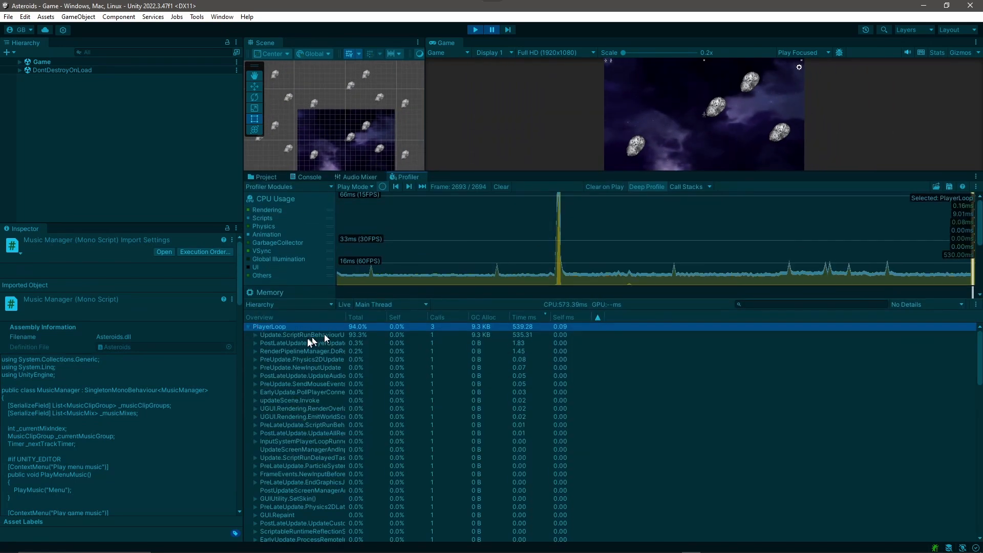
click(301, 334)
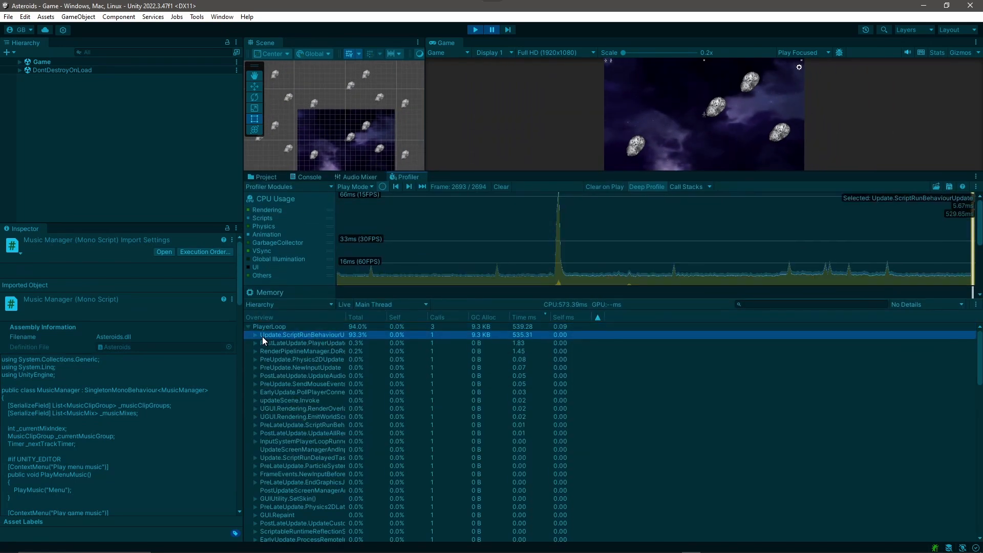
click(255, 334)
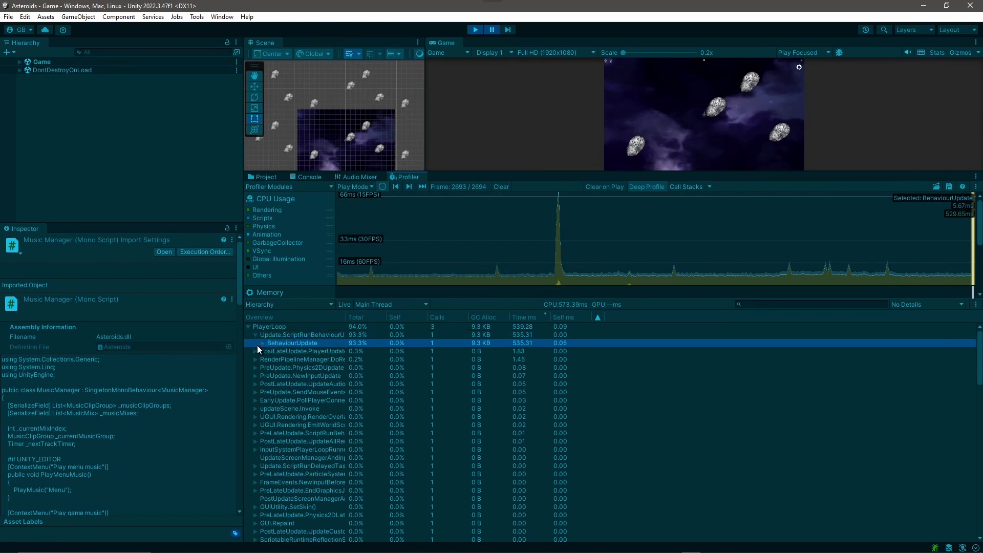
click(256, 343)
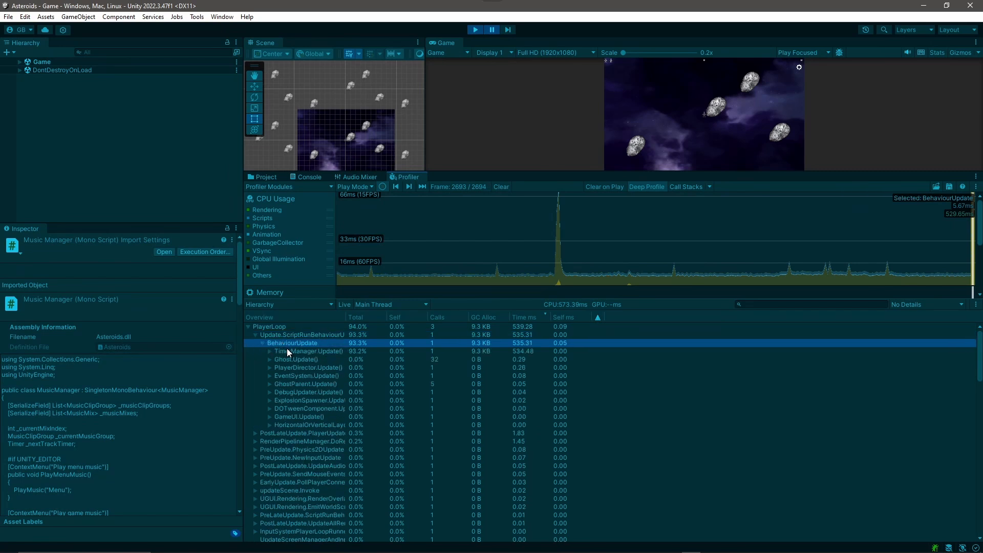
click(308, 350)
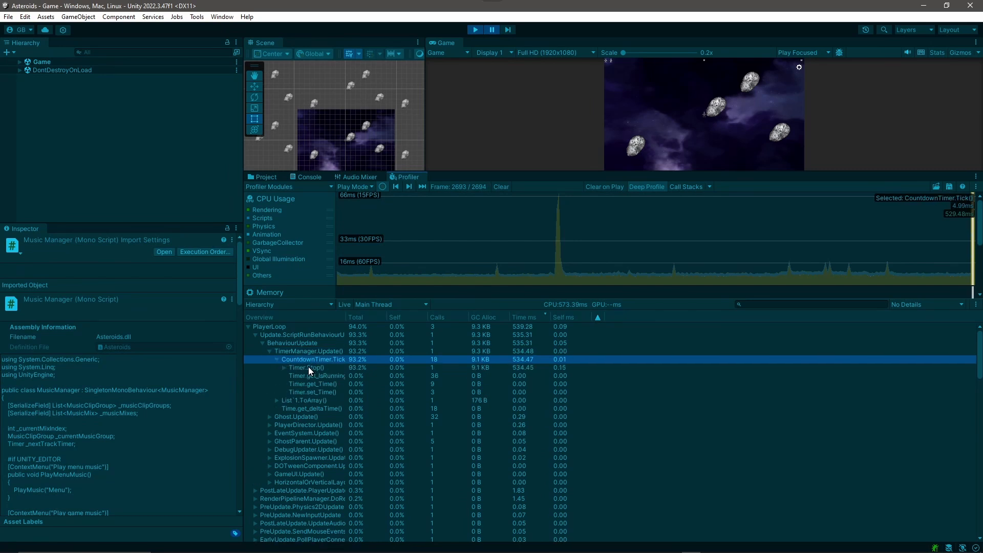
click(307, 368)
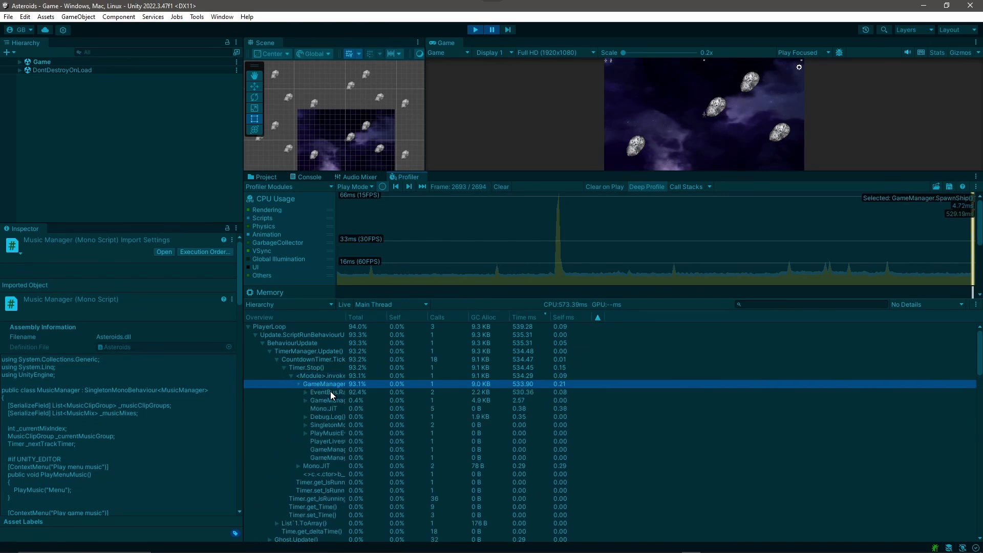
click(325, 392)
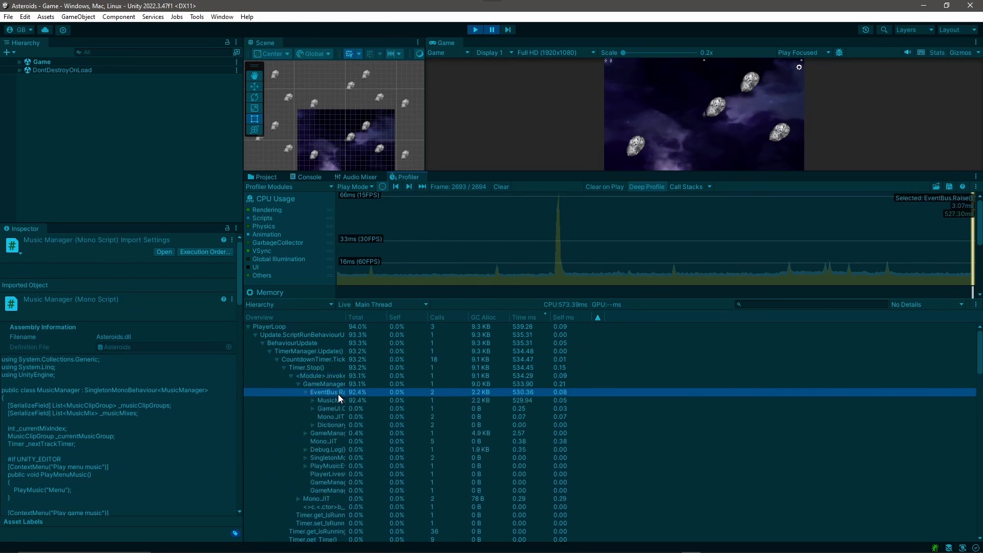
mouse_move(344, 318)
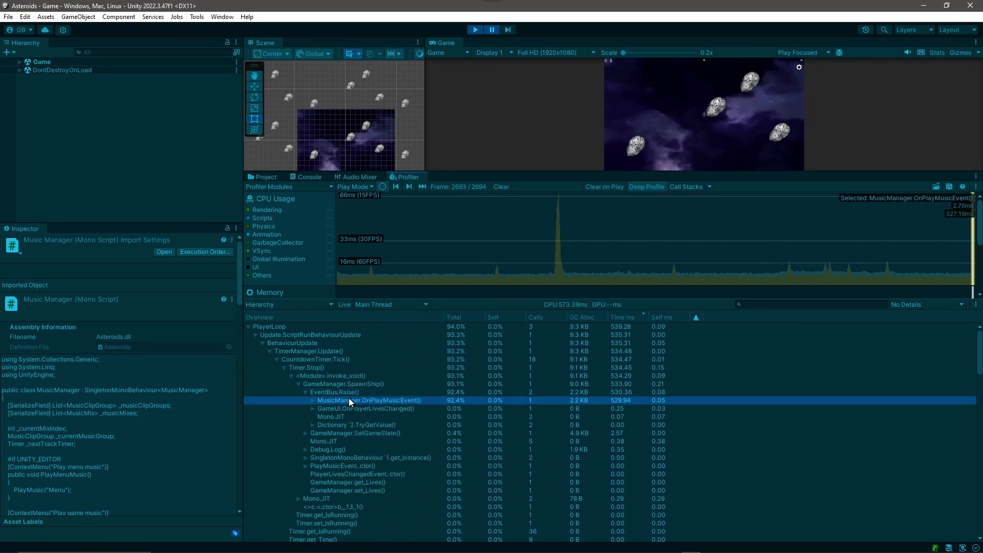
Drill from MusicManager.OnPlayMusicEvent through PlayClip and AudioSource.Play to SoundManager.LoadFMODSound (~510 ms self)
click(311, 400)
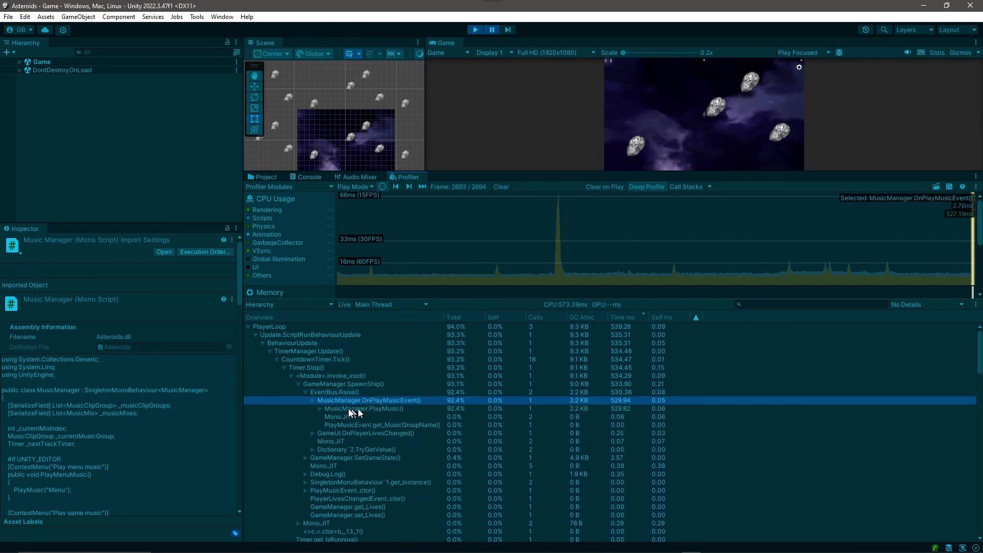
click(363, 409)
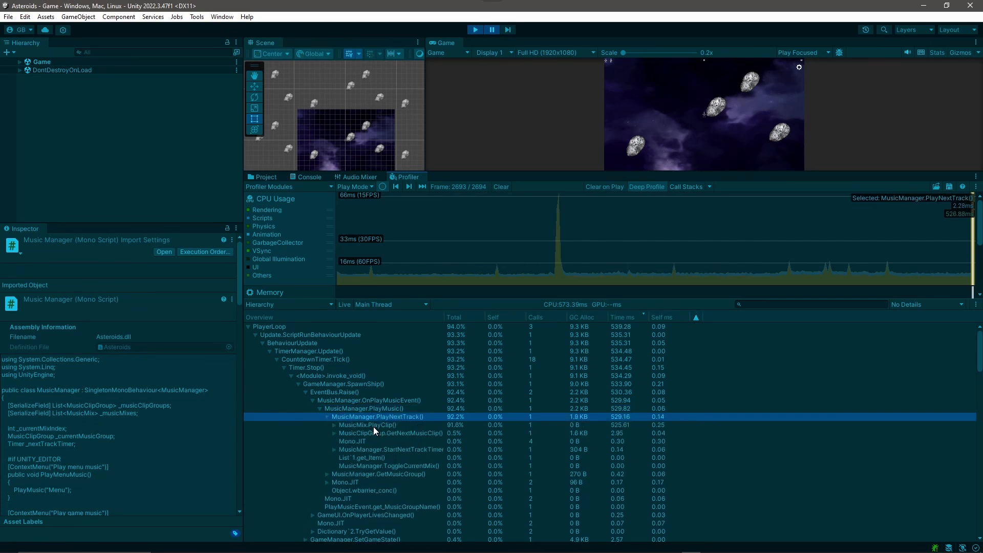
click(369, 424)
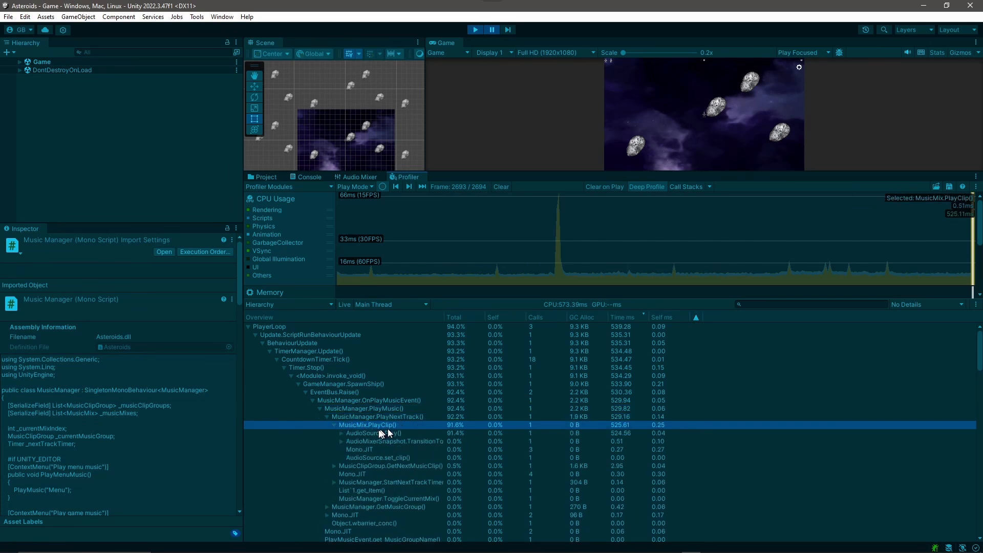
click(373, 432)
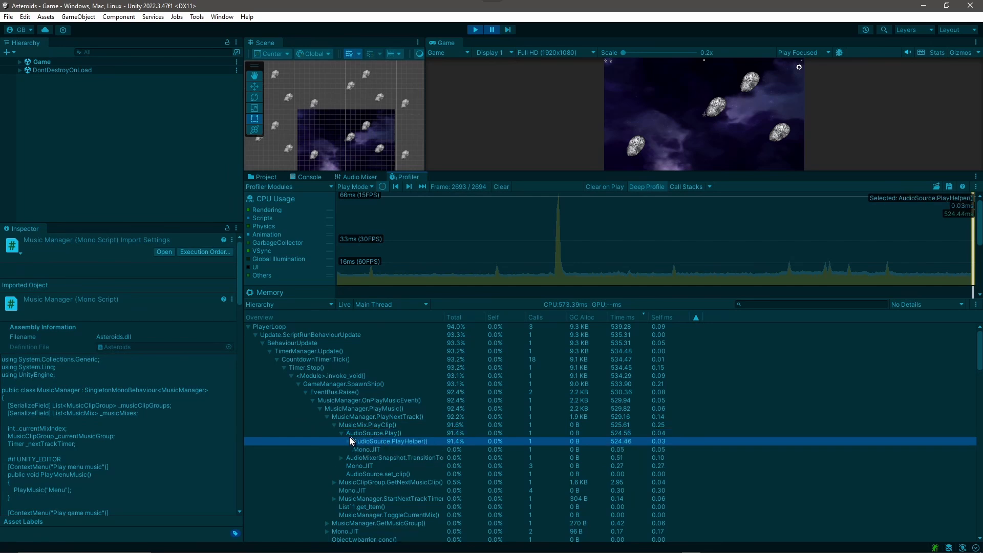
click(398, 450)
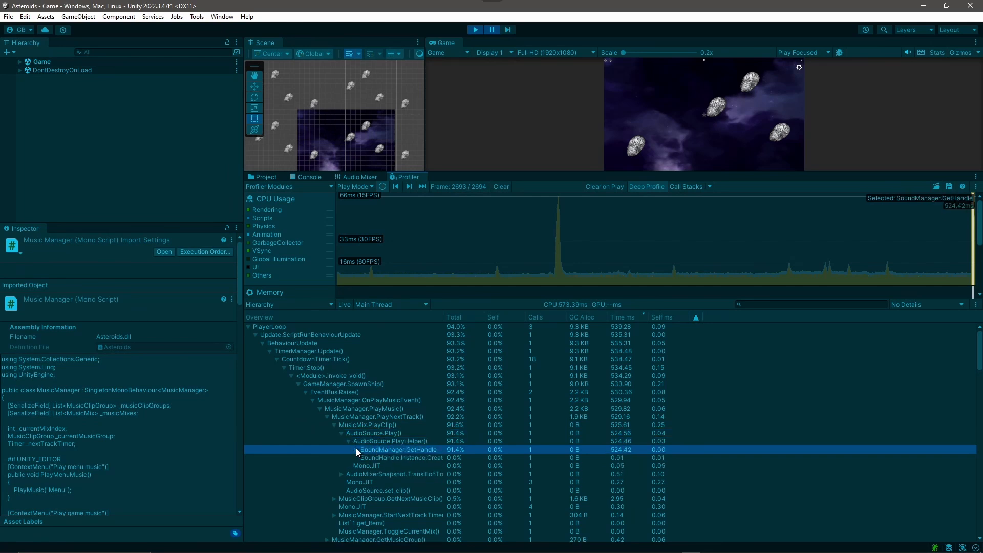
click(398, 458)
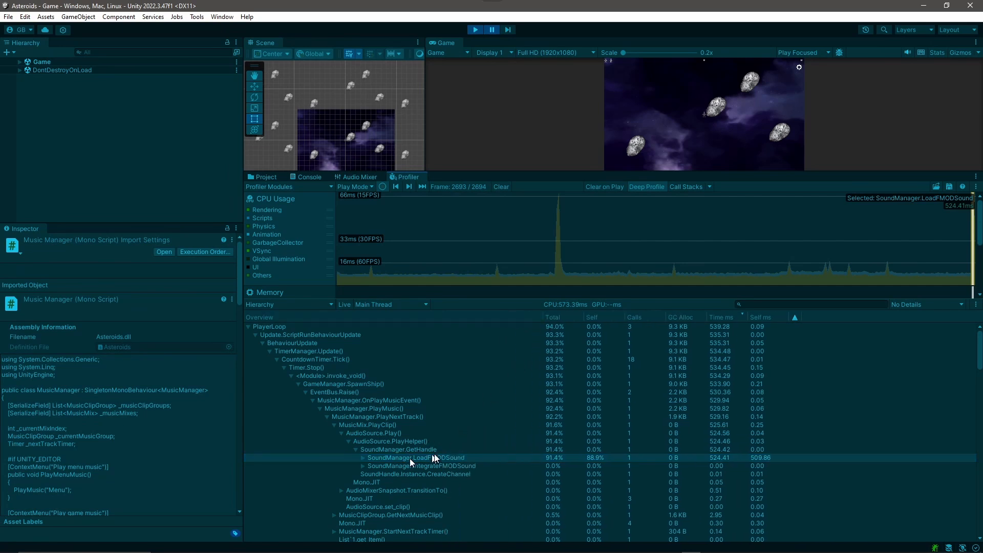
click(363, 457)
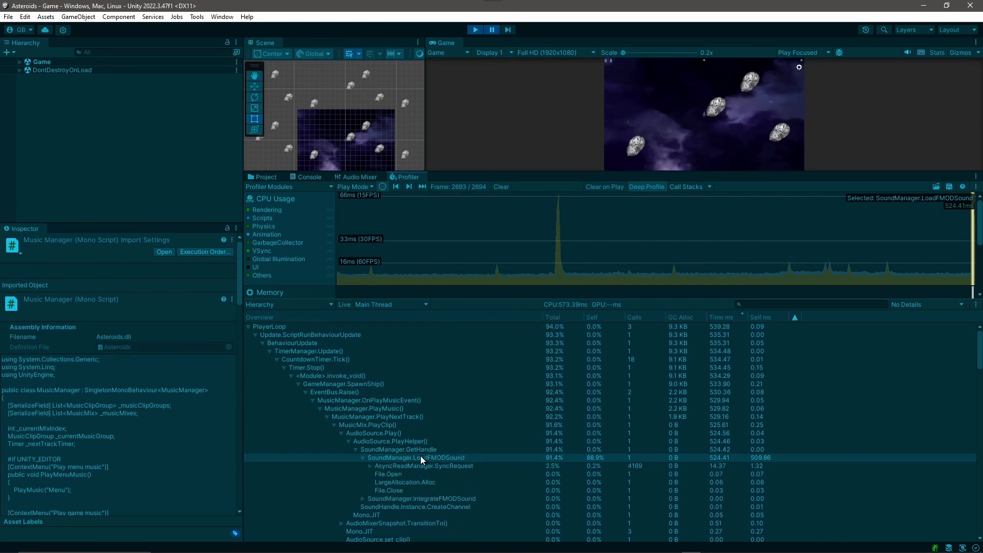
click(416, 458)
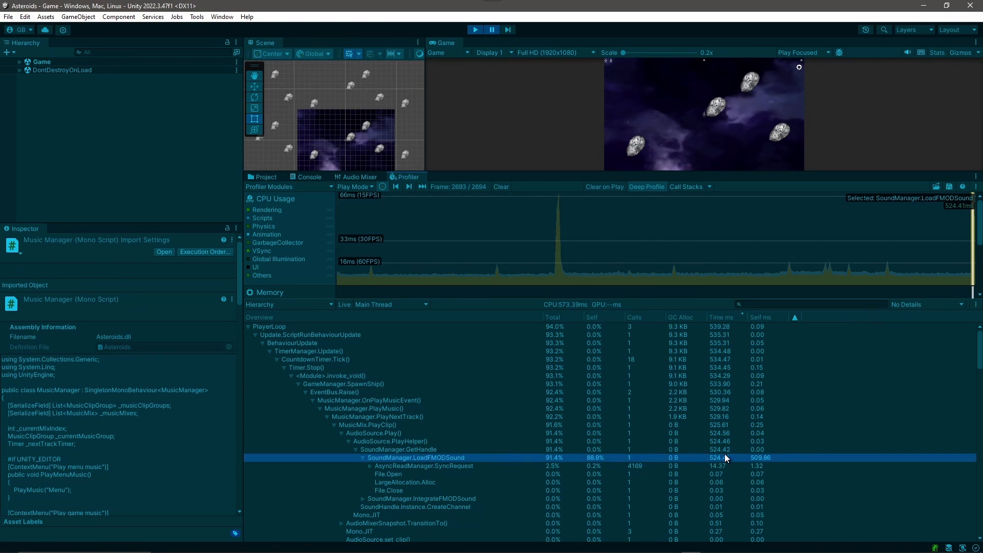
mouse_move(421, 478)
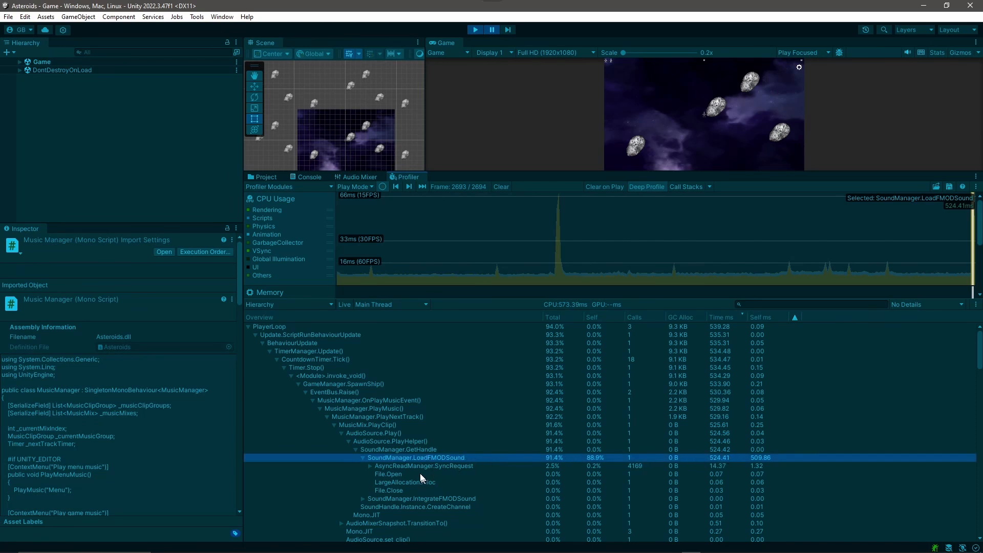
mouse_move(478, 98)
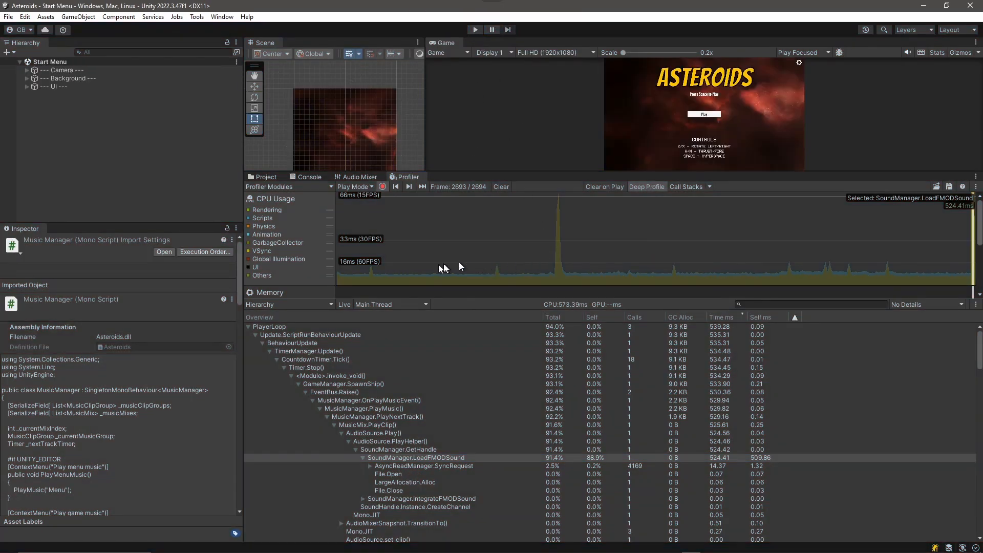
Select the Free Sci-Fi Music Collection clips, enable Preload Audio Data, set Quality to 1 and save
click(264, 178)
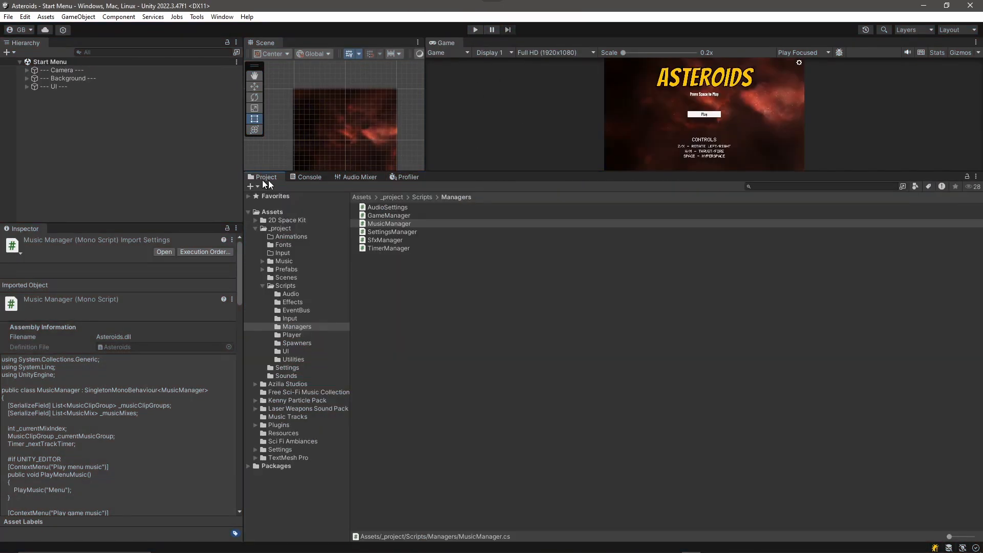
mouse_move(303, 402)
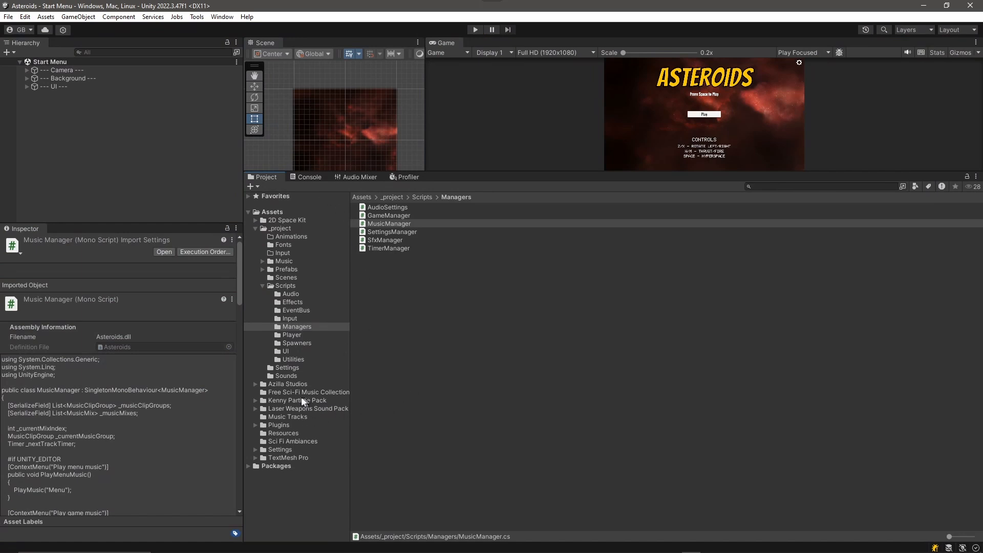
click(310, 392)
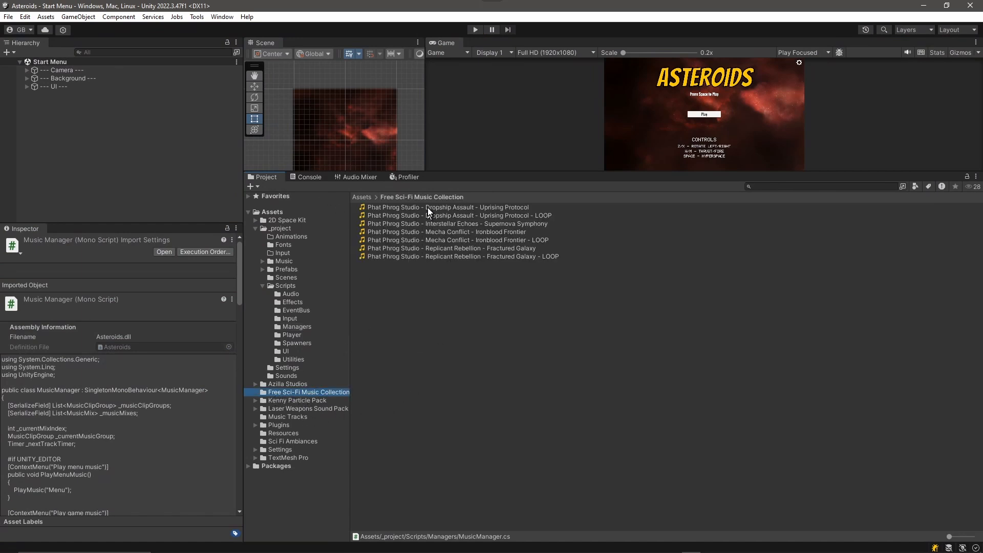
click(447, 207)
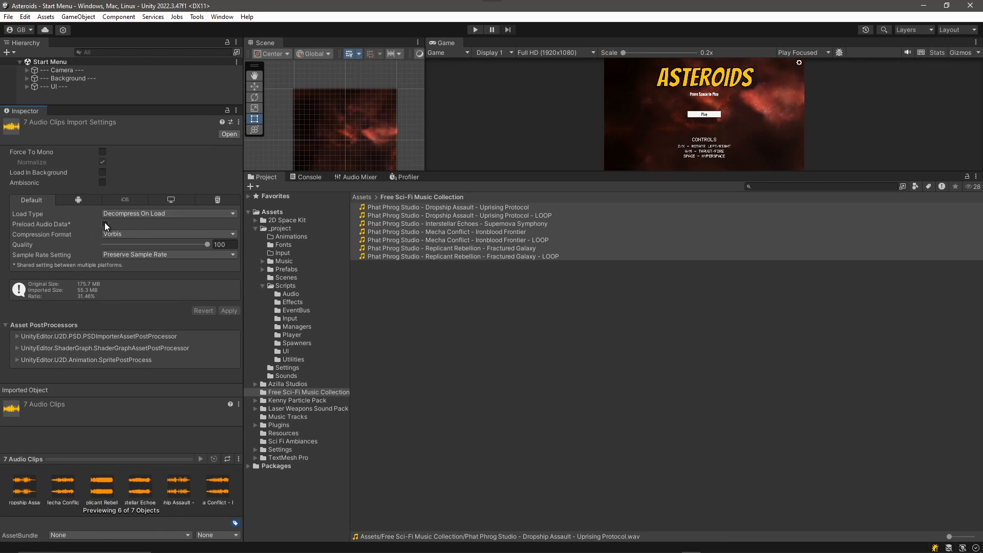
click(102, 225)
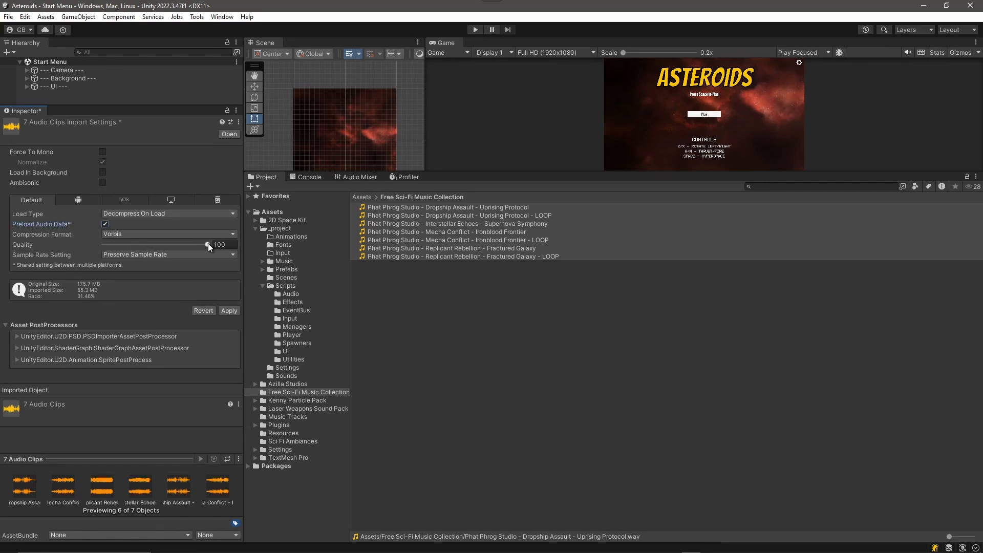
drag(206, 244, 106, 244)
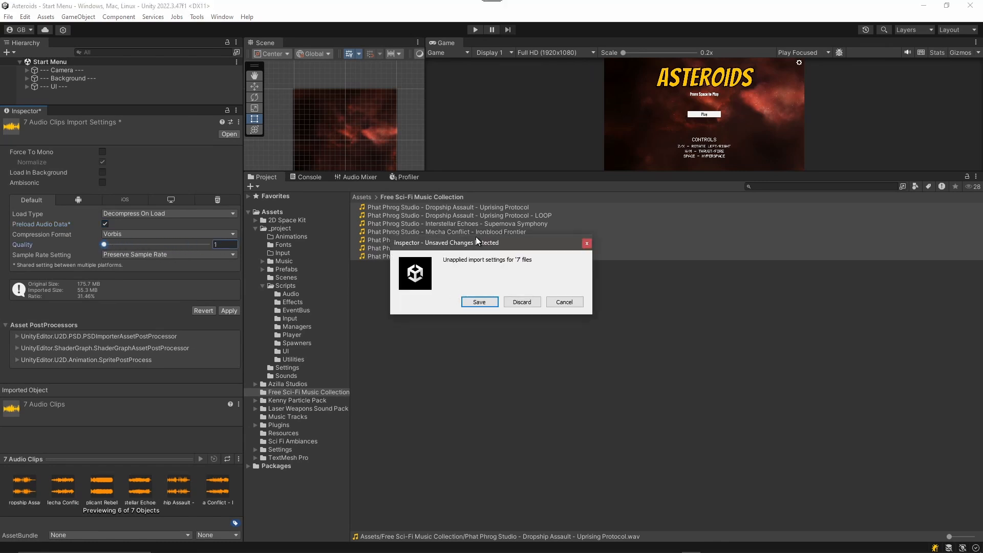
click(478, 301)
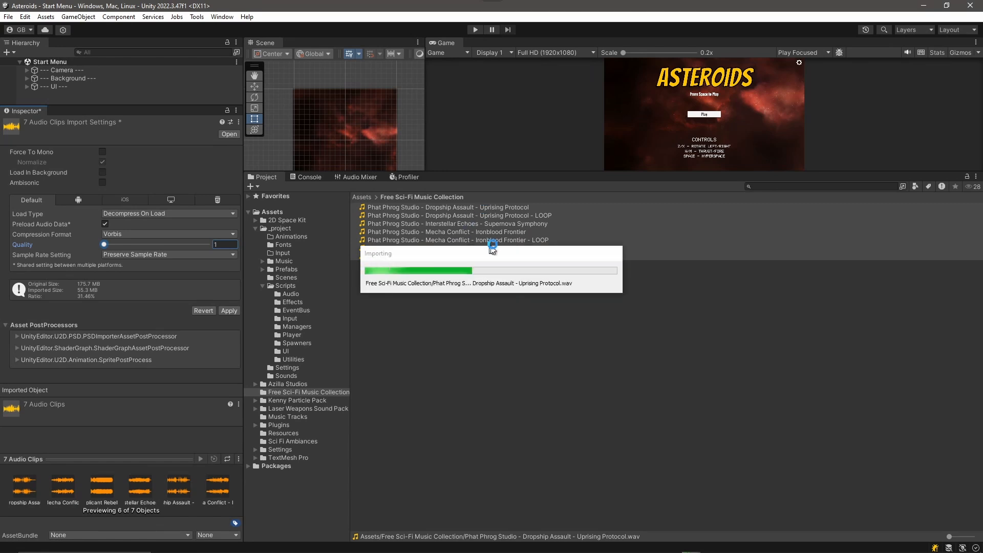
mouse_move(455, 263)
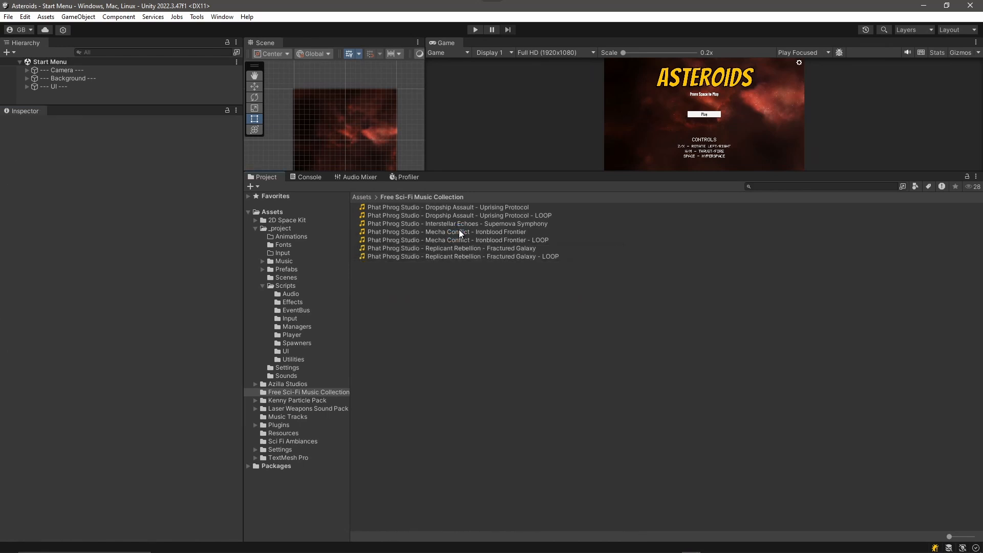
click(461, 256)
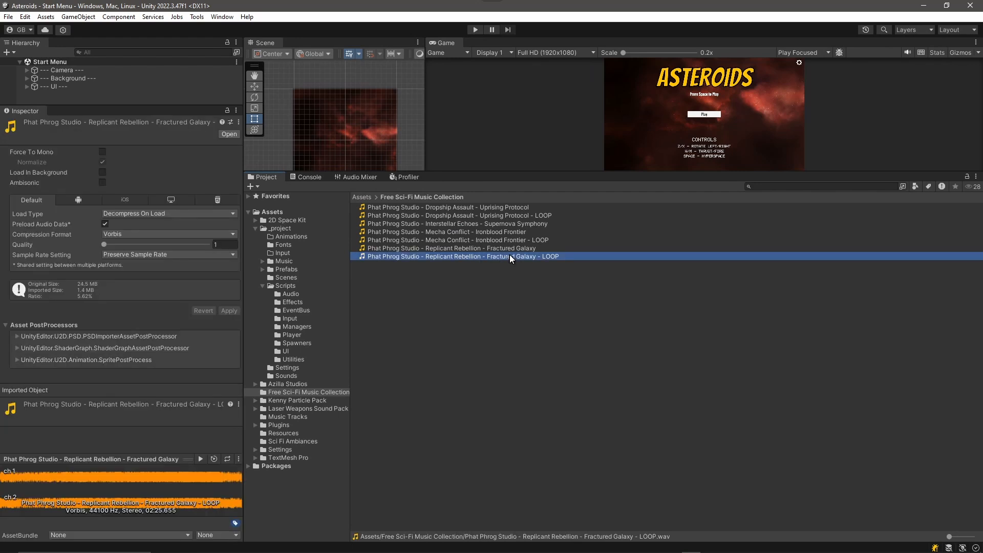
click(201, 459)
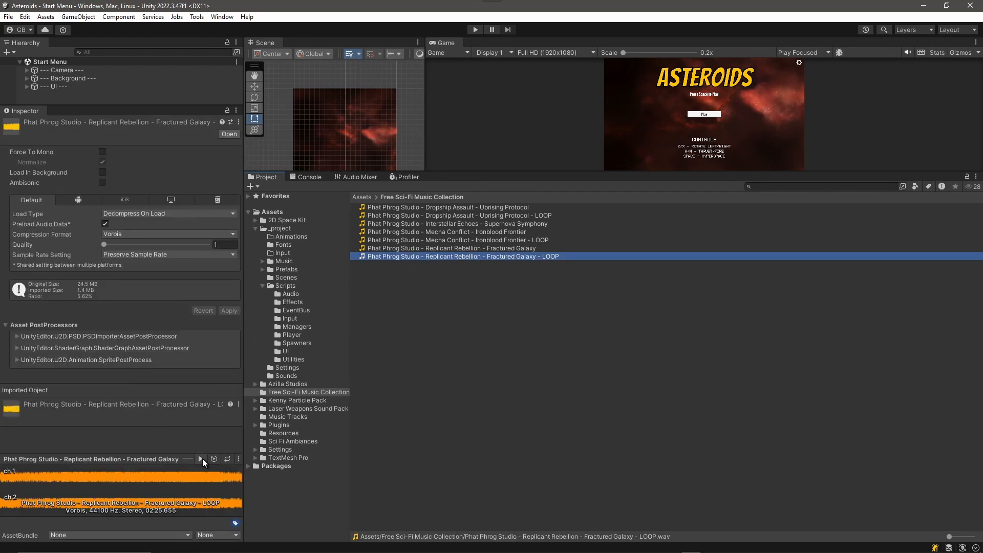
click(201, 459)
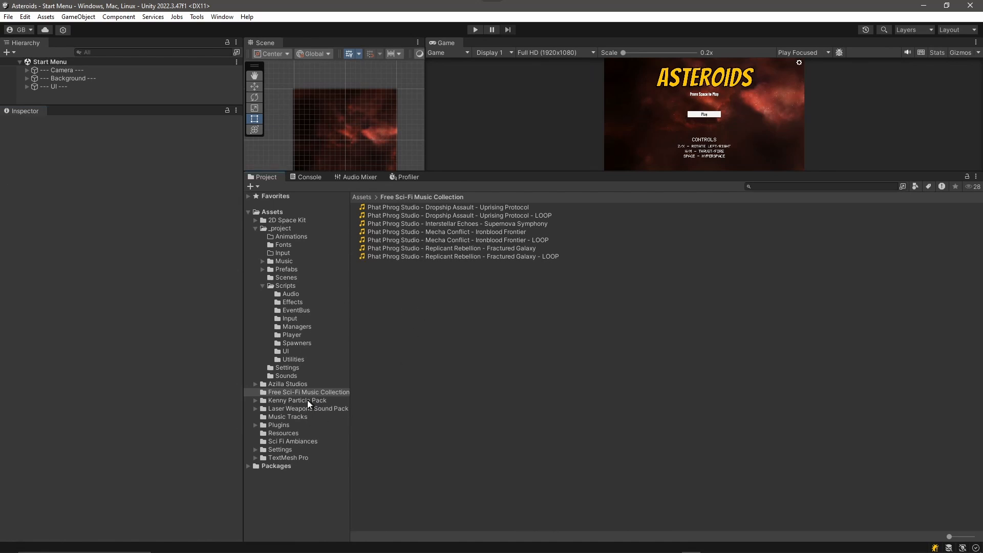
Select all Music Tracks clips, set Vorbis Quality to 1 and apply the import settings
click(290, 417)
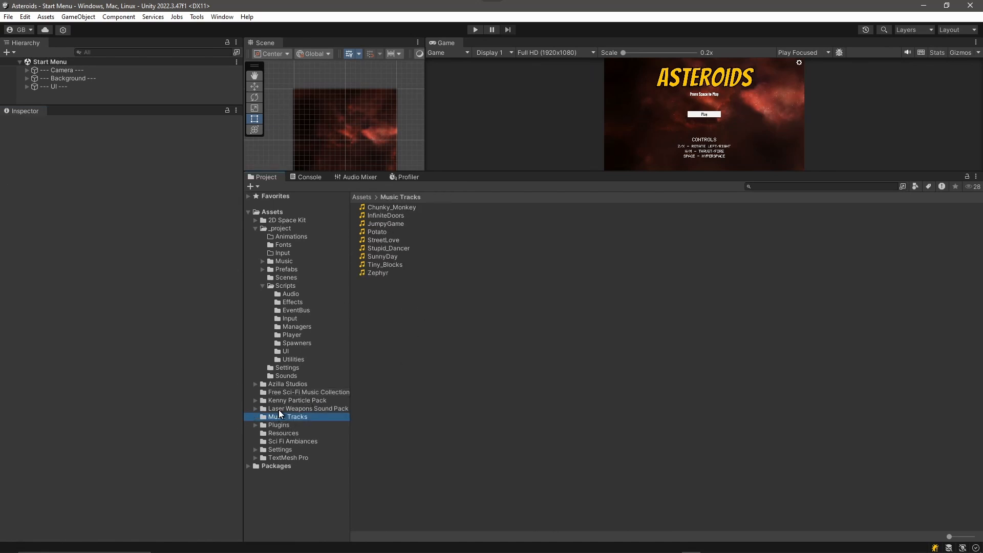
click(392, 207)
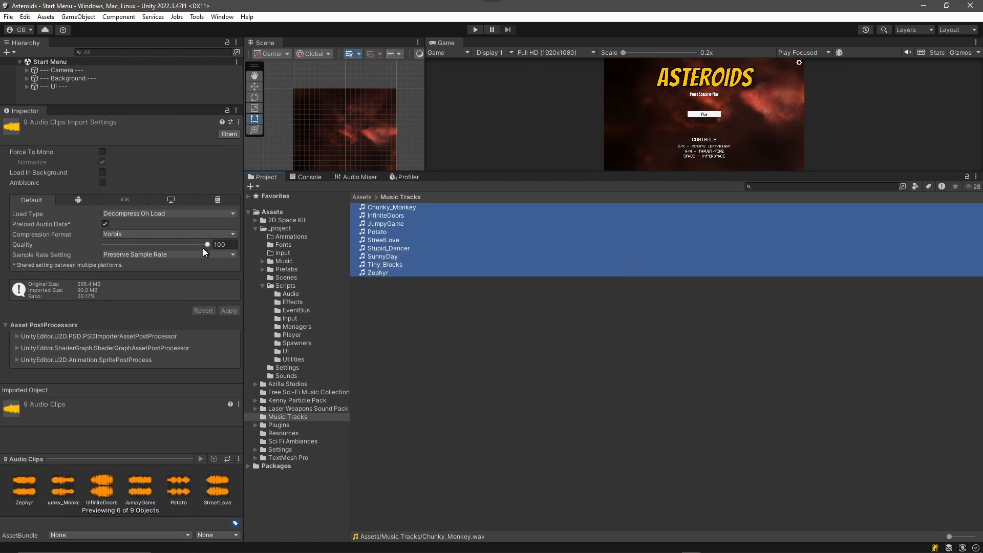
drag(206, 244, 104, 244)
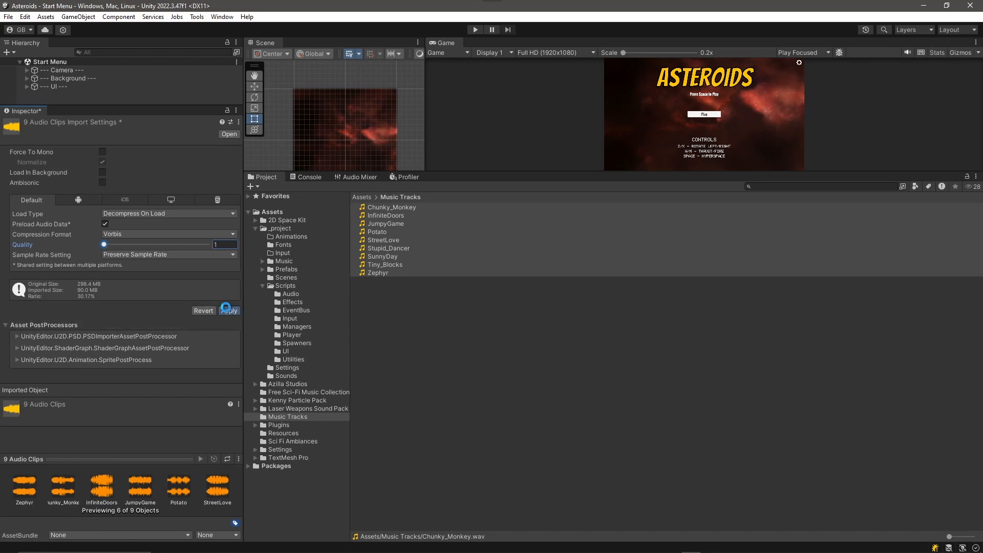
click(229, 310)
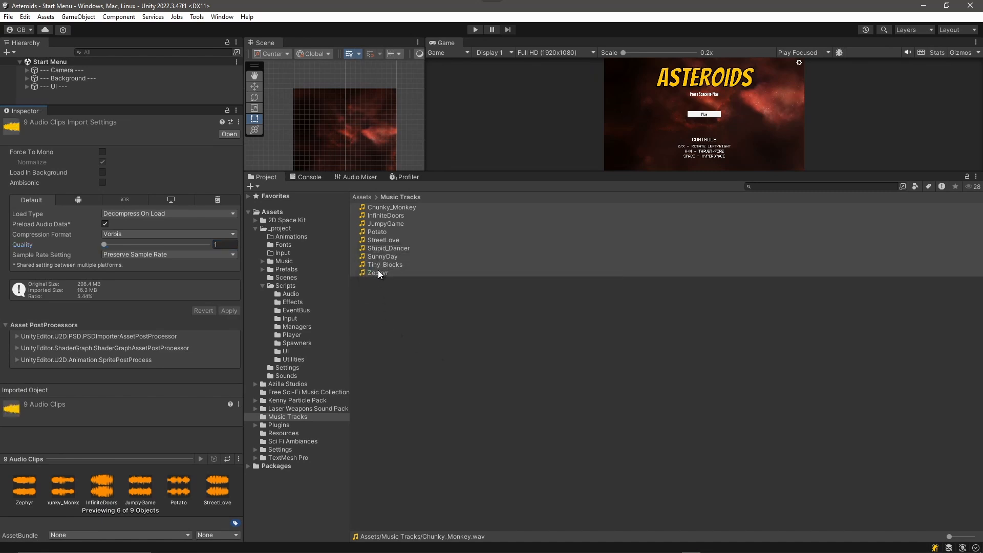
Select the Zephyr track and preview it to check the quality-1 audio
click(378, 273)
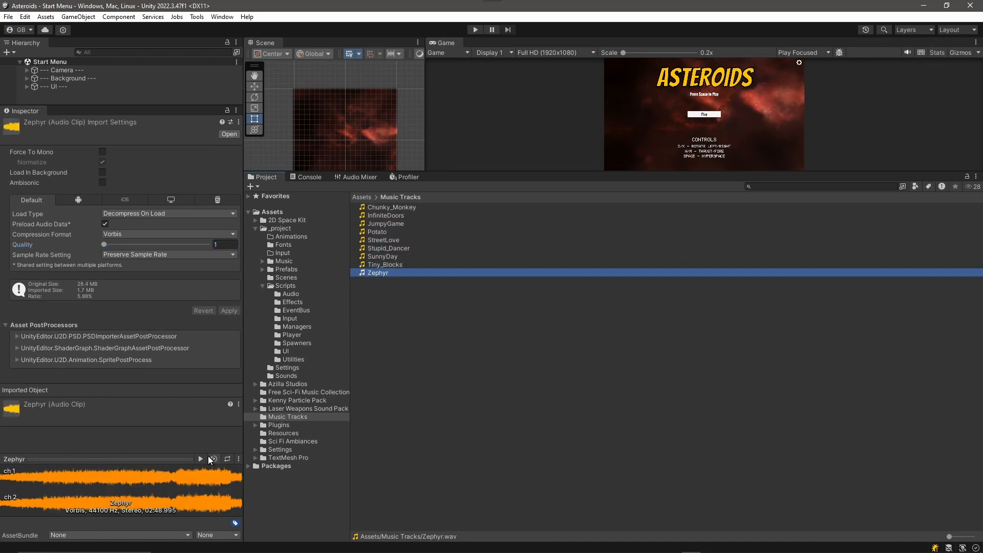
click(200, 459)
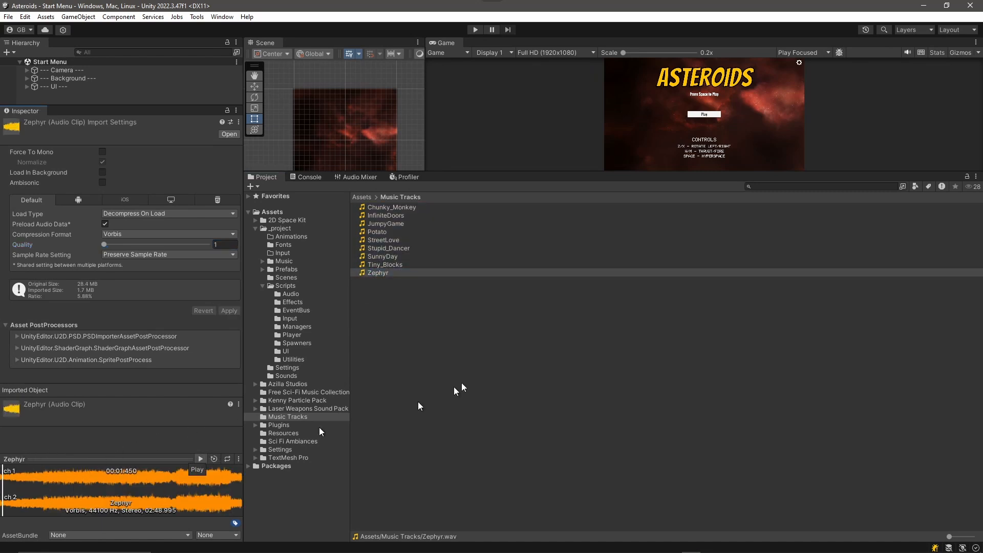
click(196, 470)
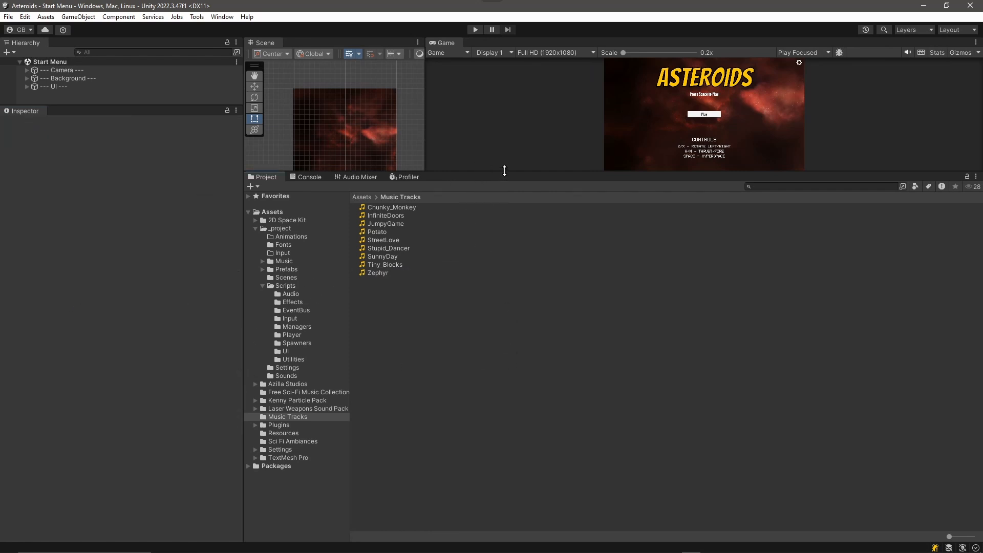
Enter Play Mode, focus the Game view and start a round with Space
click(475, 30)
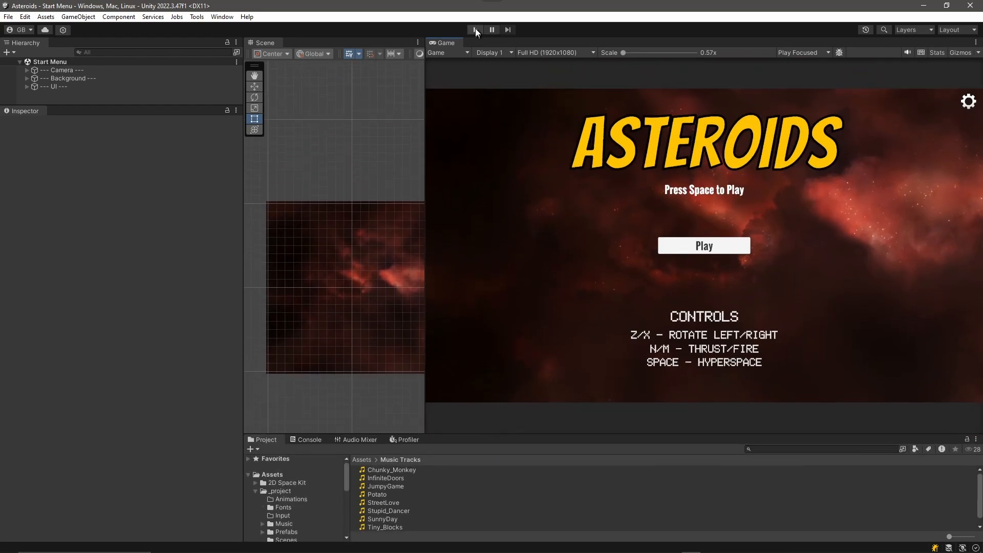
click(474, 30)
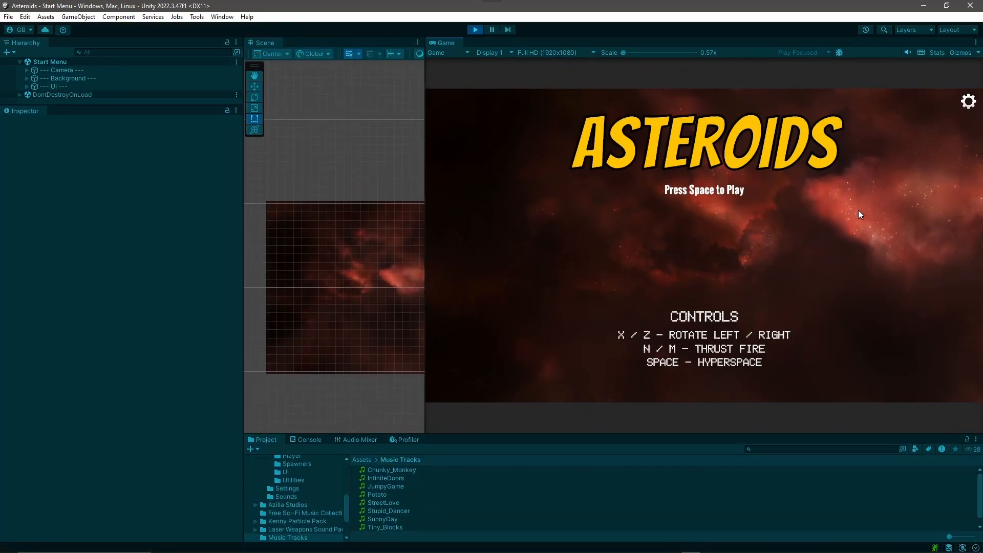
key(space)
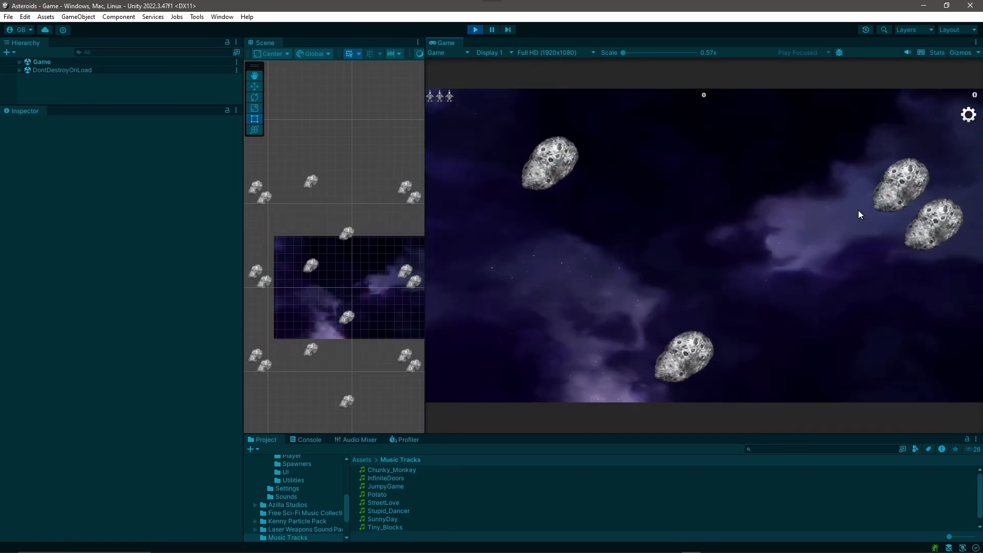